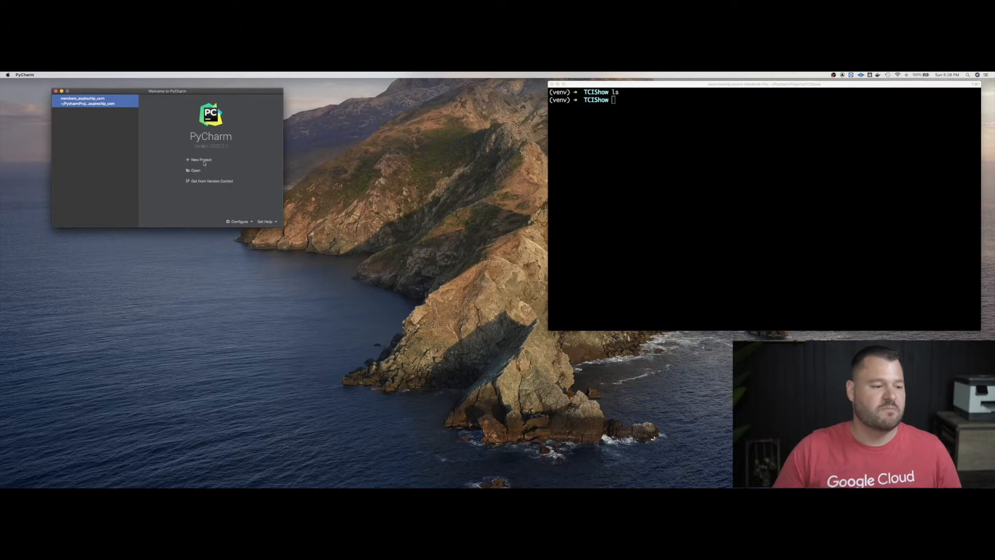
Step: Create a new Flask project named flaskProject with its own venv in PyCharm
{"action": "left_click", "coordinate": [199, 159]}
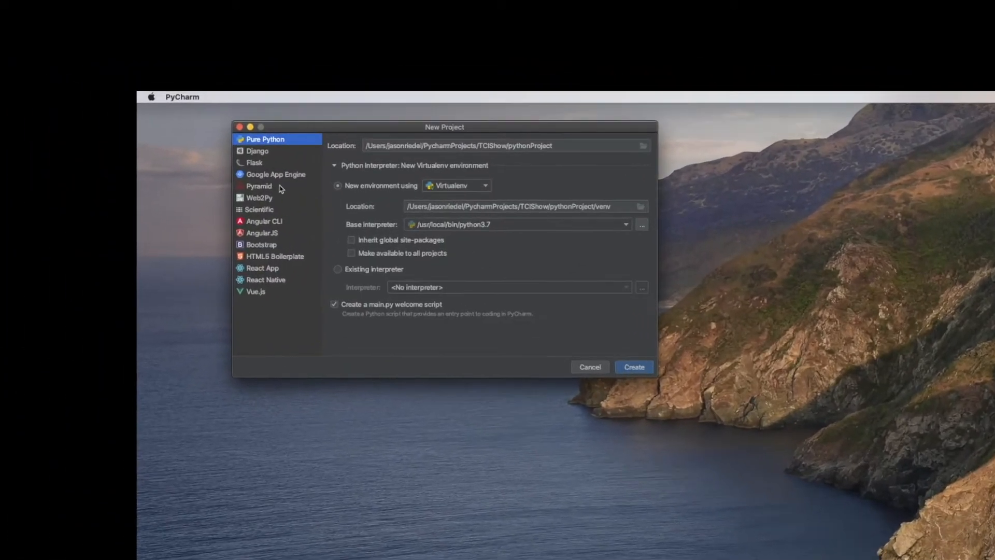
{"action": "left_click", "coordinate": [254, 162]}
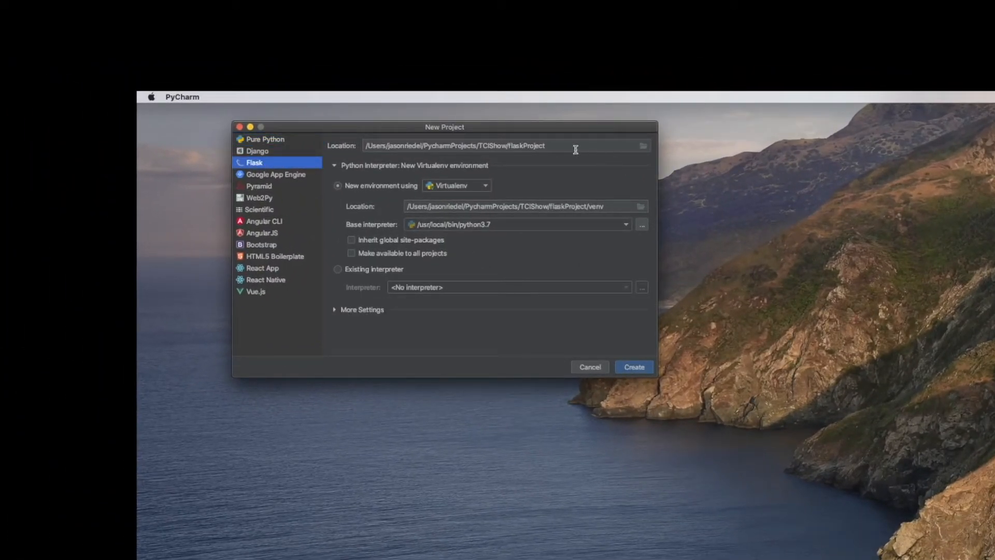
{"action": "left_click", "coordinate": [634, 367]}
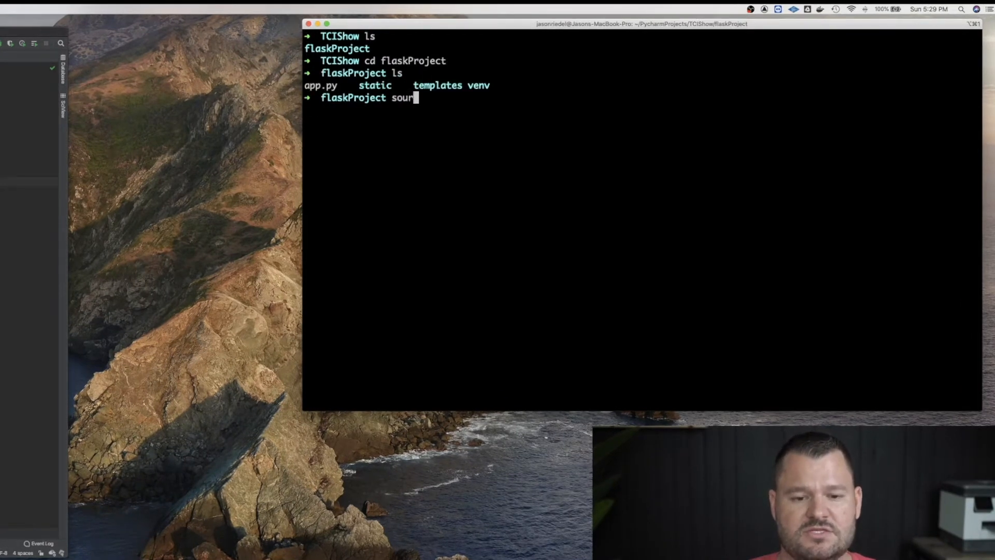
Step: Activate the venv, run flask run, load localhost:5000 in Chrome, then stop the server
{"action": "type", "text": "ce venv/"}
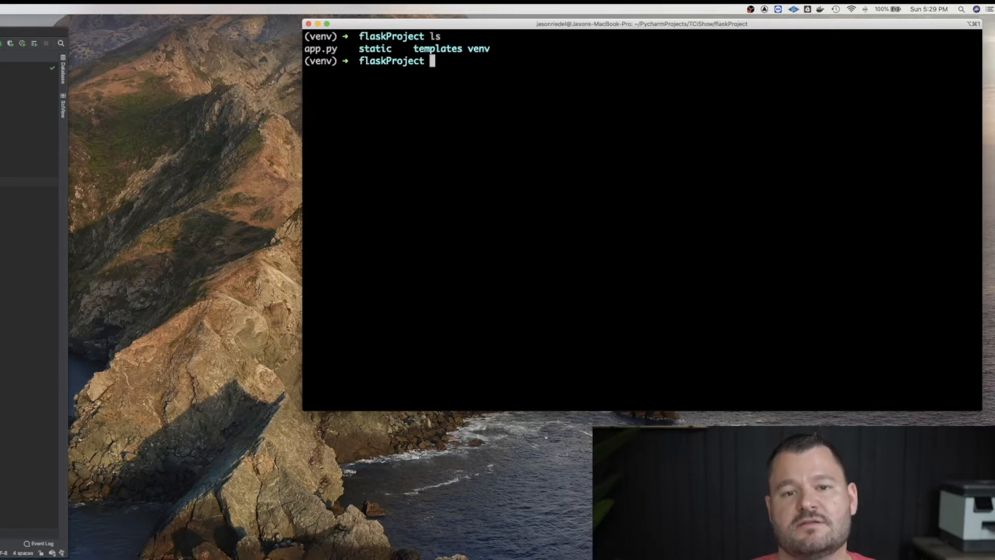
{"action": "type", "text": "flask r"}
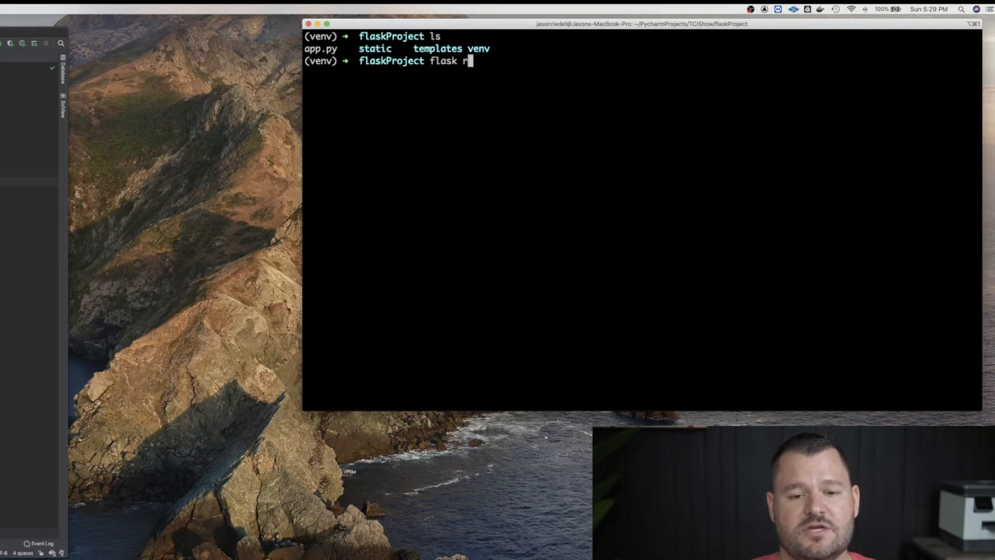
{"action": "key", "text": "Enter"}
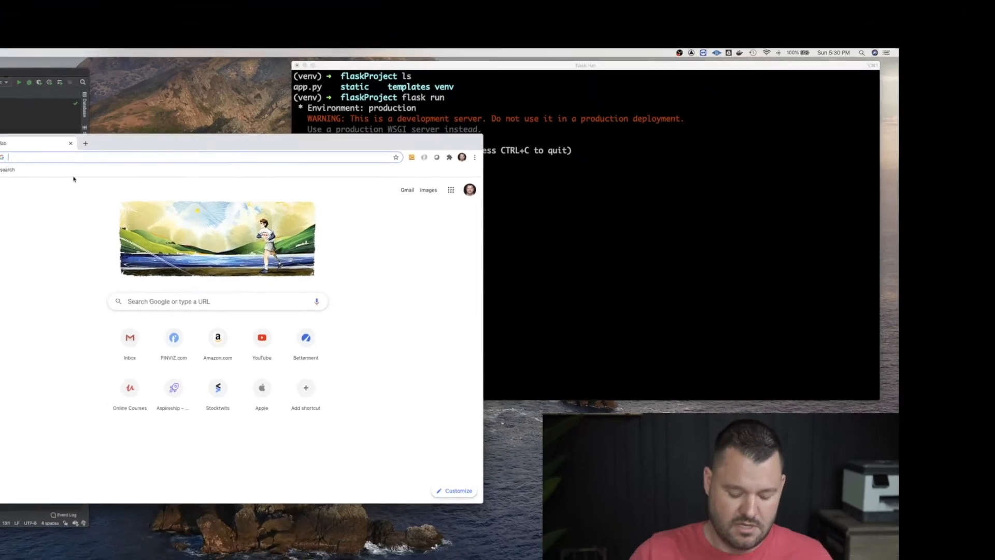
{"action": "type", "text": "localhost:5000"}
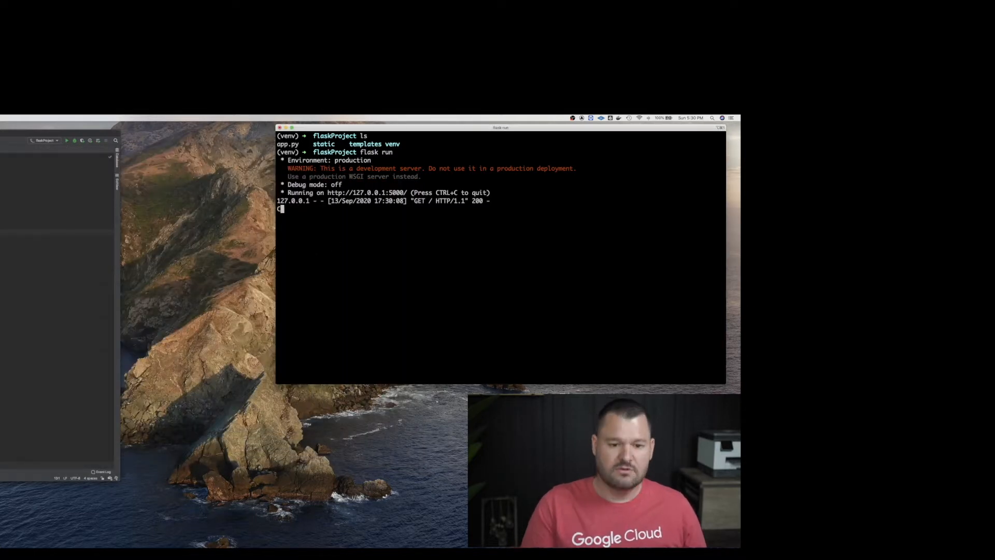
{"action": "key", "text": "ctrl+c"}
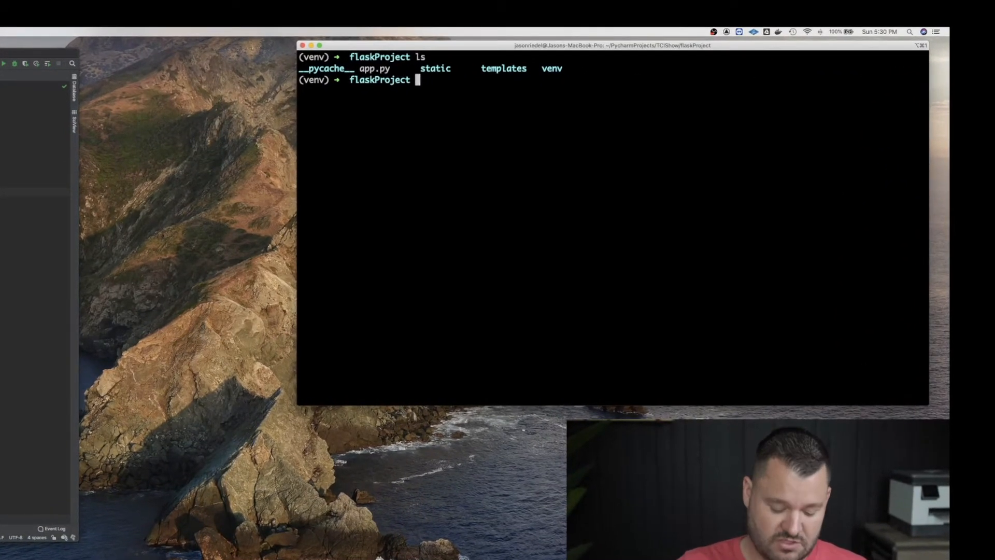
Step: Write installed packages to requirements.txt with pip freeze and clear the terminal
{"action": "type", "text": "pip freeze"}
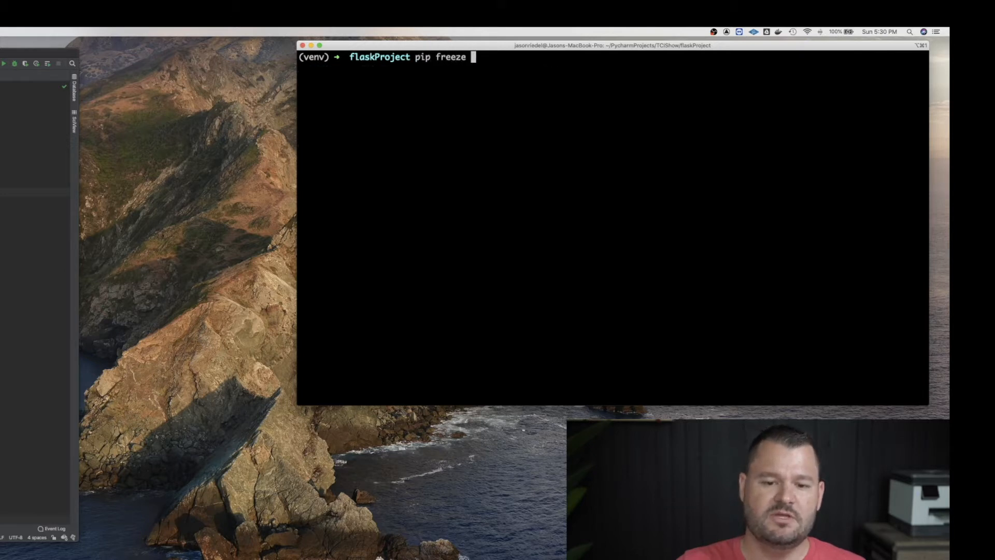
{"action": "type", "text": "> requirements.t"}
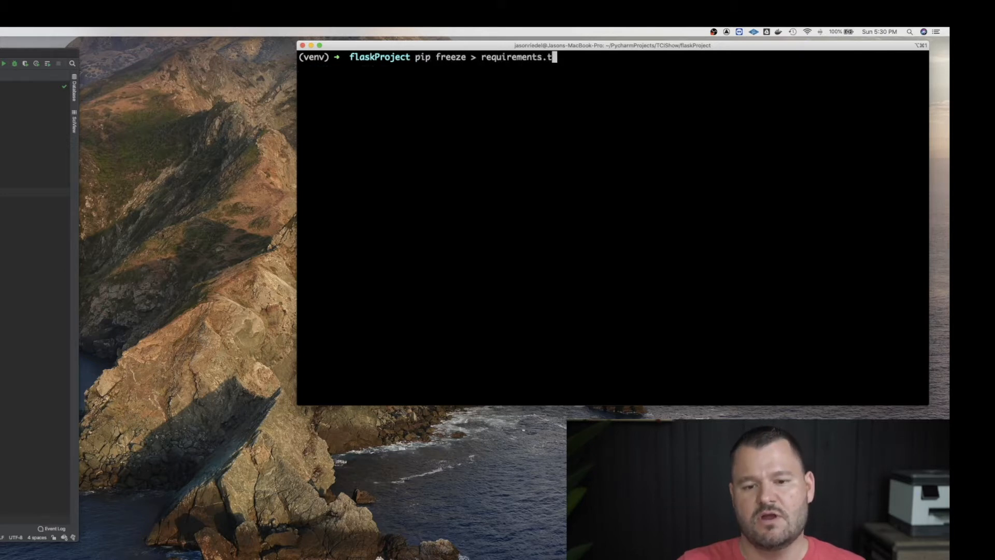
{"action": "type", "text": "clear"}
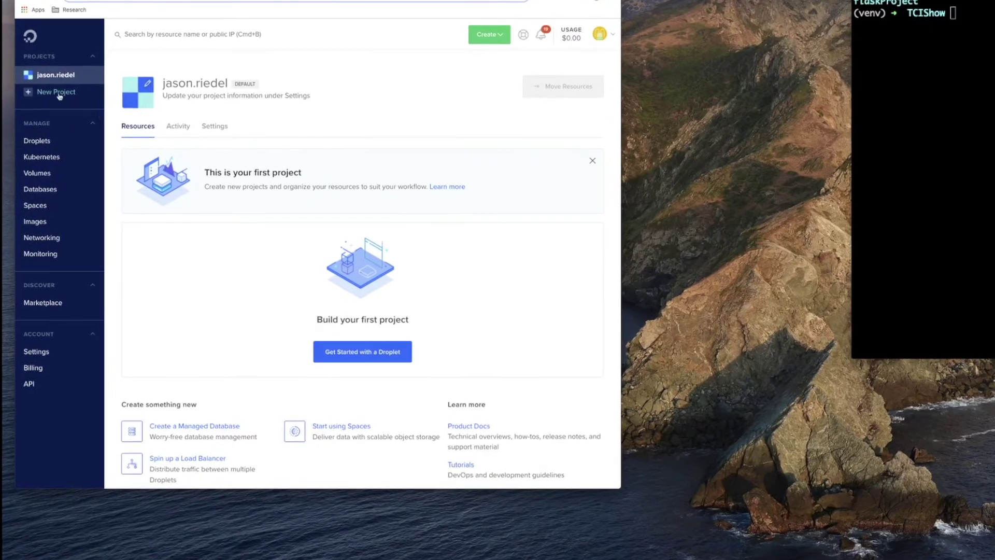
{"action": "mouse_move", "coordinate": [369, 359]}
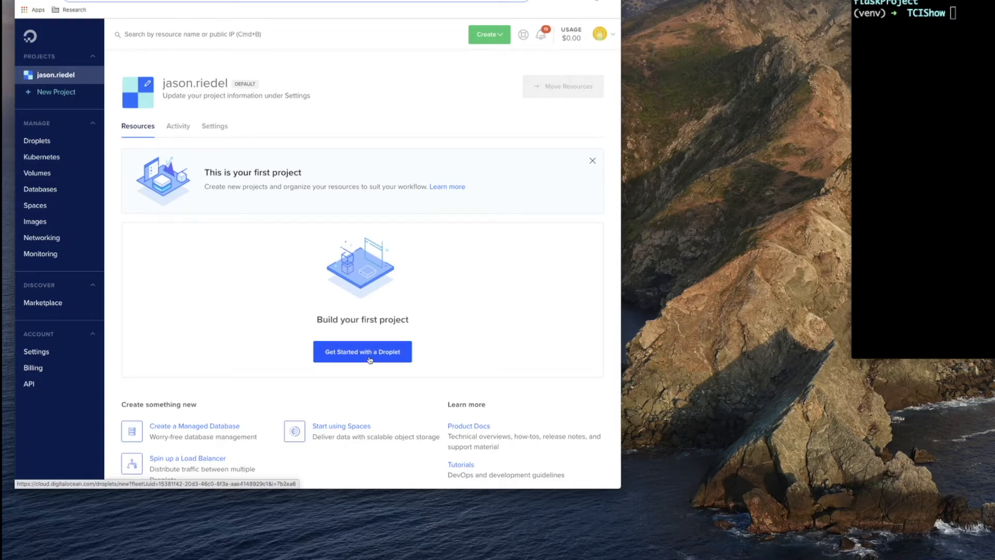
Step: Reach the Create Droplets page with Ubuntu 20.04, after briefly viewing Marketplace images
{"action": "left_click", "coordinate": [363, 352]}
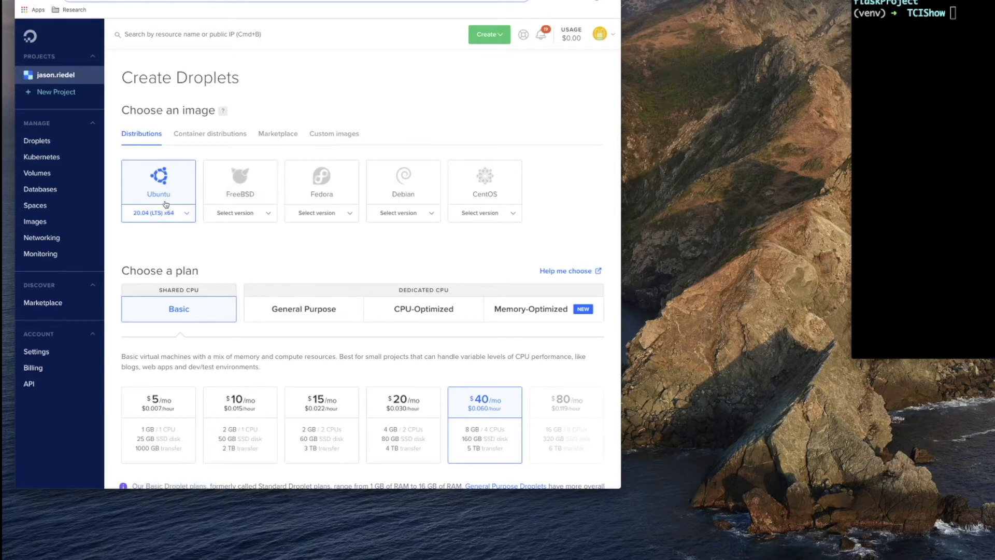
{"action": "left_click", "coordinate": [278, 134]}
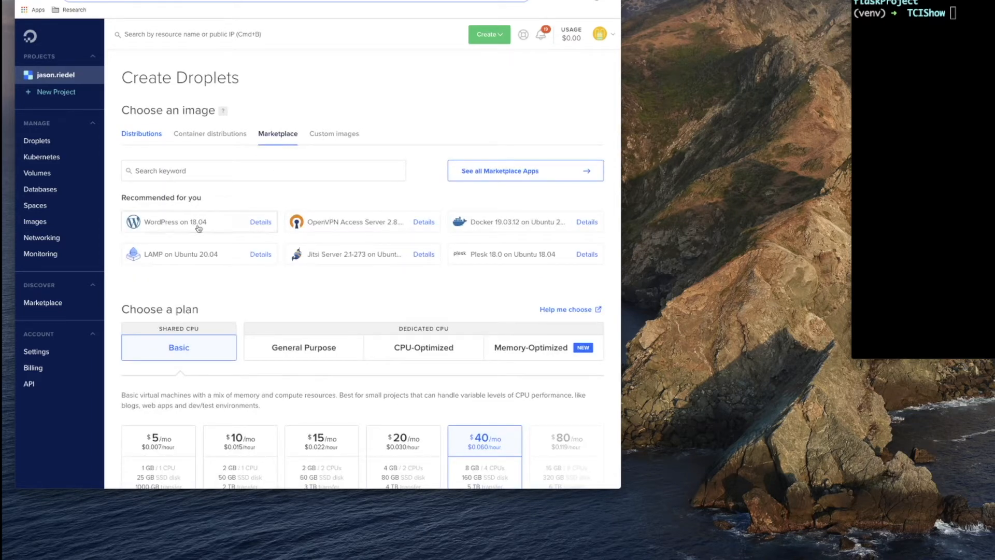
{"action": "mouse_move", "coordinate": [174, 260]}
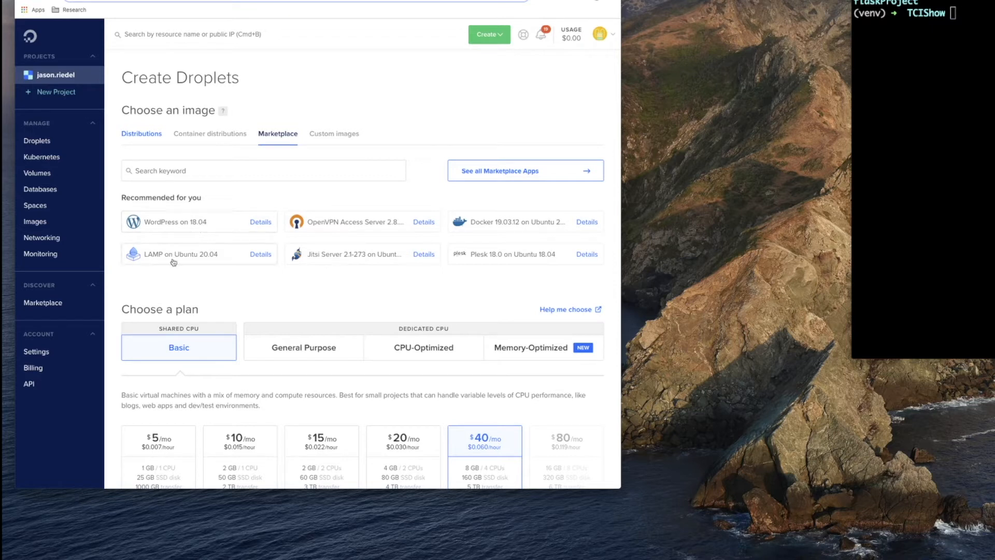
{"action": "mouse_move", "coordinate": [214, 257]}
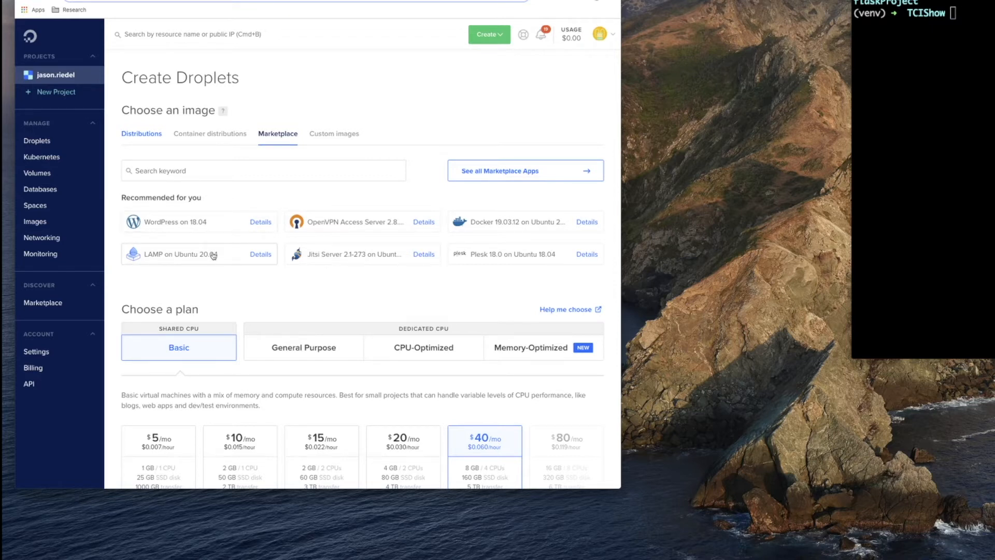
{"action": "mouse_move", "coordinate": [211, 245]}
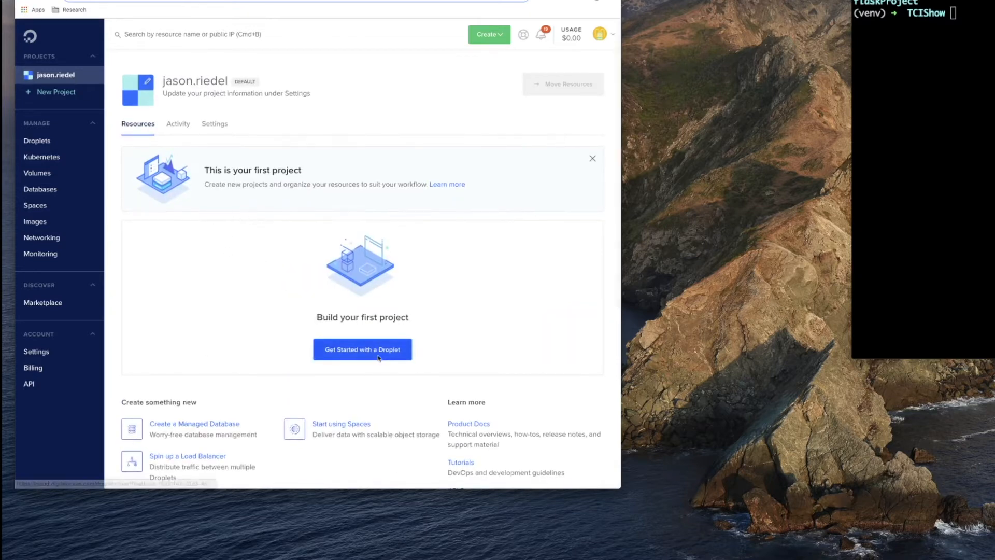
{"action": "left_click", "coordinate": [362, 350]}
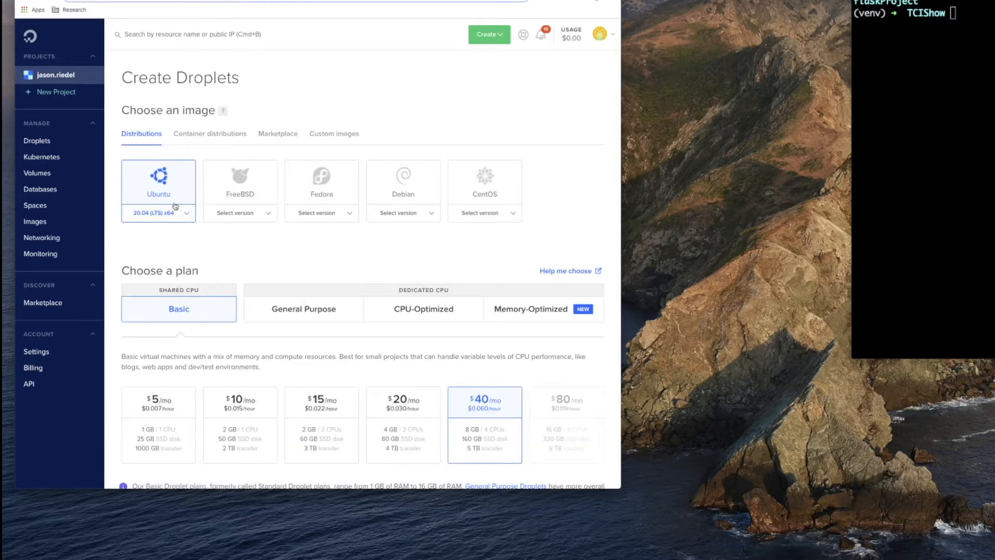
Step: Scroll past the $5 plan and San Francisco 2 region, then begin adding a new SSH key
{"action": "scroll", "scroll_direction": "down", "scroll_amount": 3}
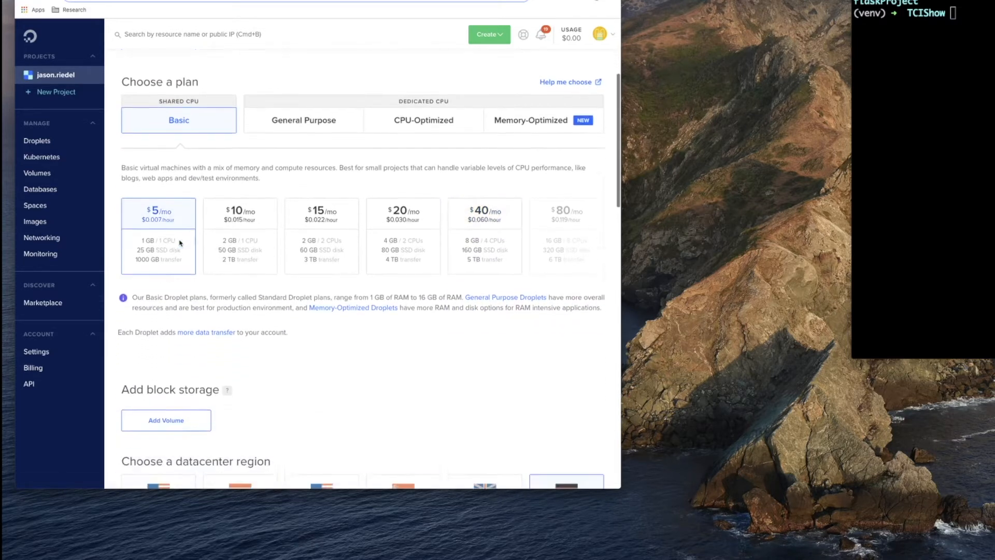
{"action": "scroll", "scroll_direction": "down", "scroll_amount": 3}
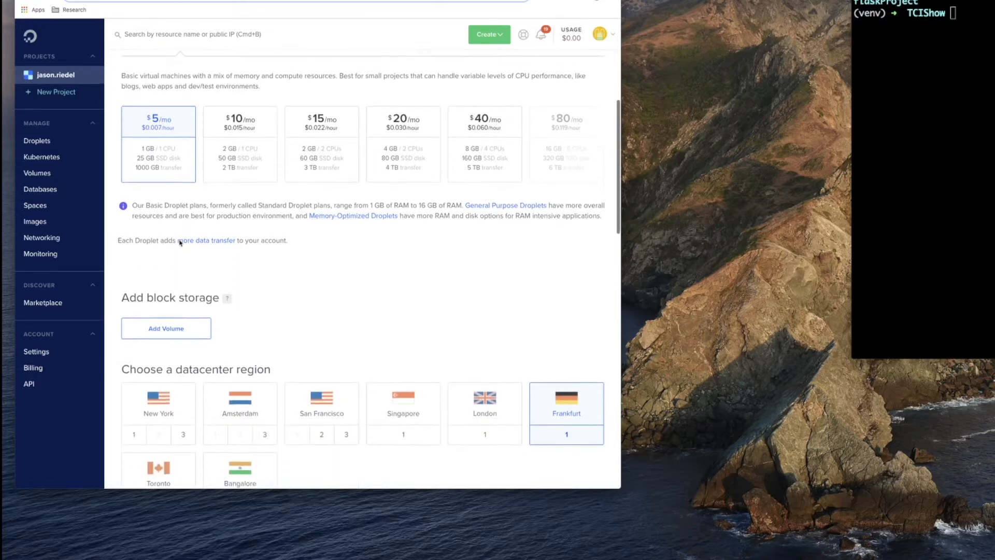
{"action": "scroll", "scroll_direction": "down", "scroll_amount": 3}
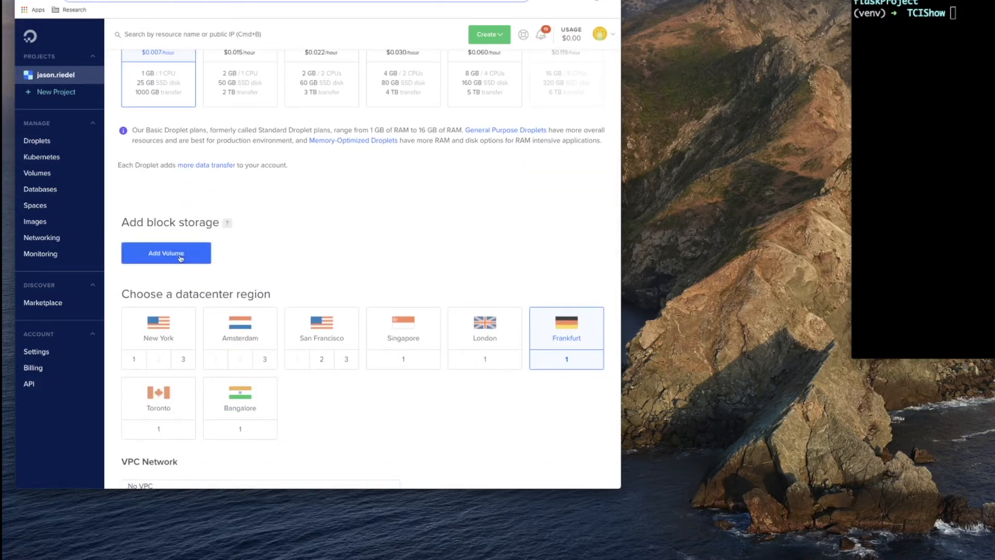
{"action": "scroll", "scroll_direction": "down", "scroll_amount": 3}
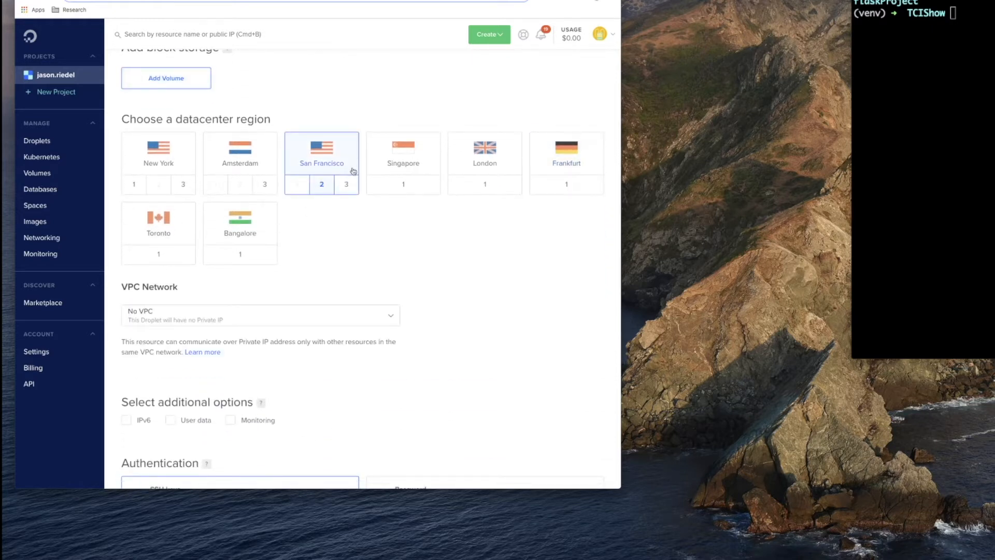
{"action": "scroll", "scroll_direction": "down", "scroll_amount": 3}
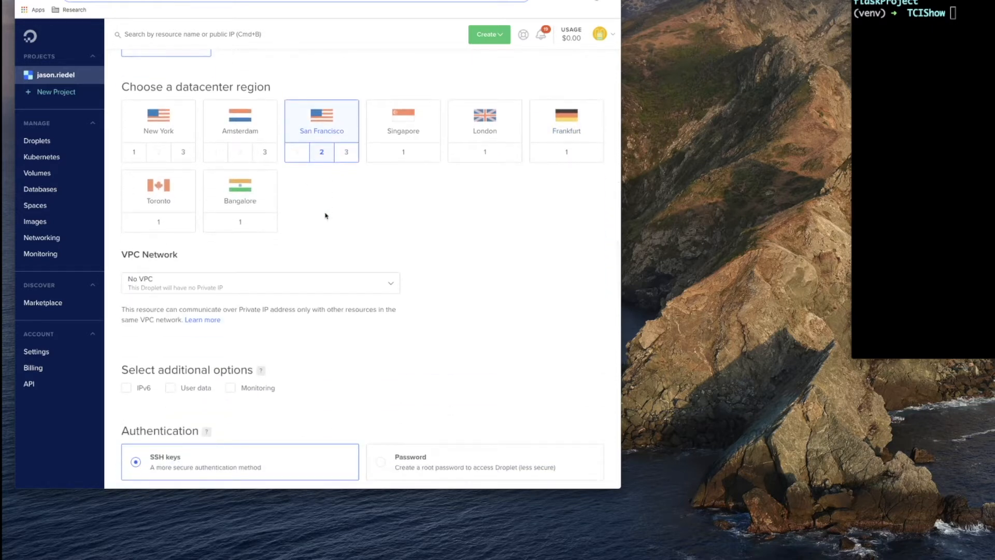
{"action": "scroll", "scroll_direction": "down", "scroll_amount": 3}
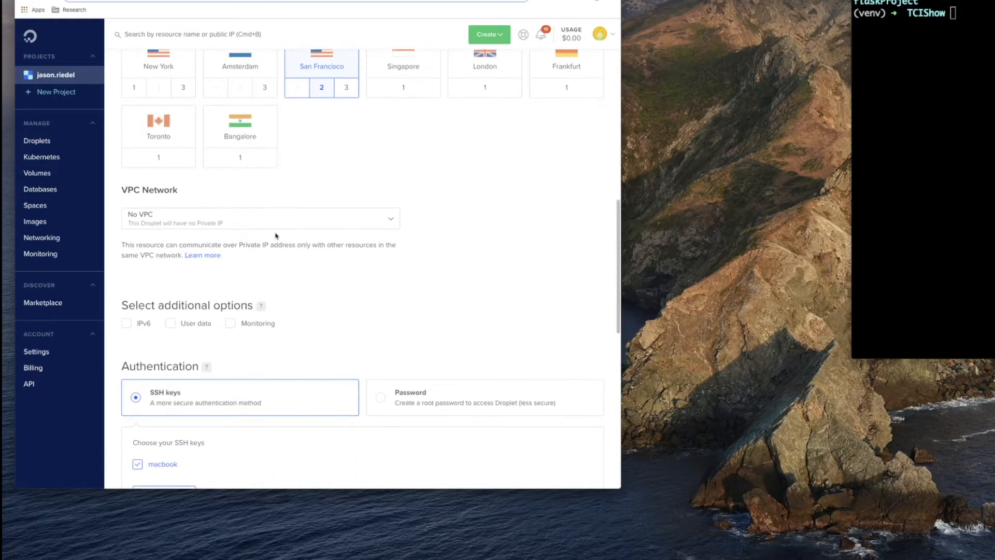
{"action": "scroll", "scroll_direction": "down", "scroll_amount": 3}
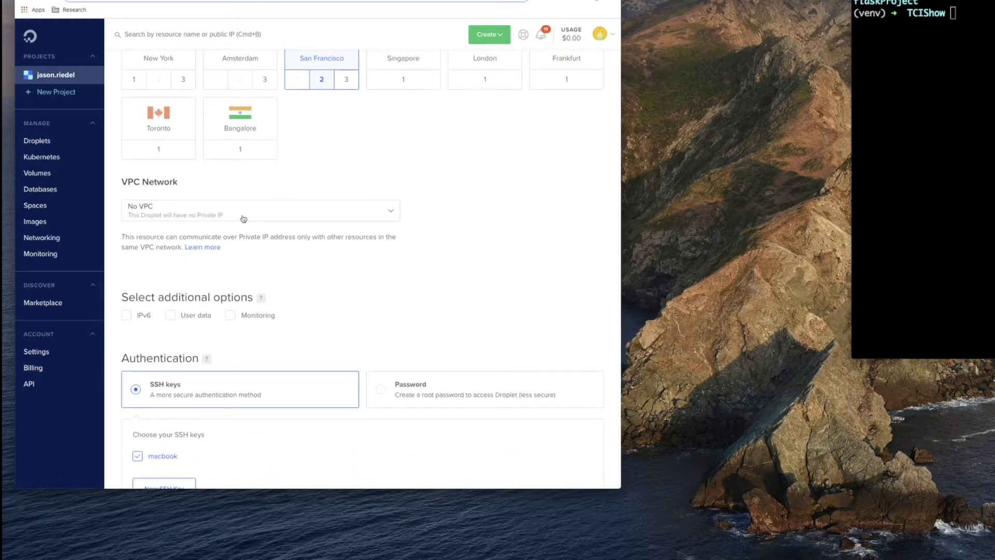
{"action": "mouse_move", "coordinate": [301, 217]}
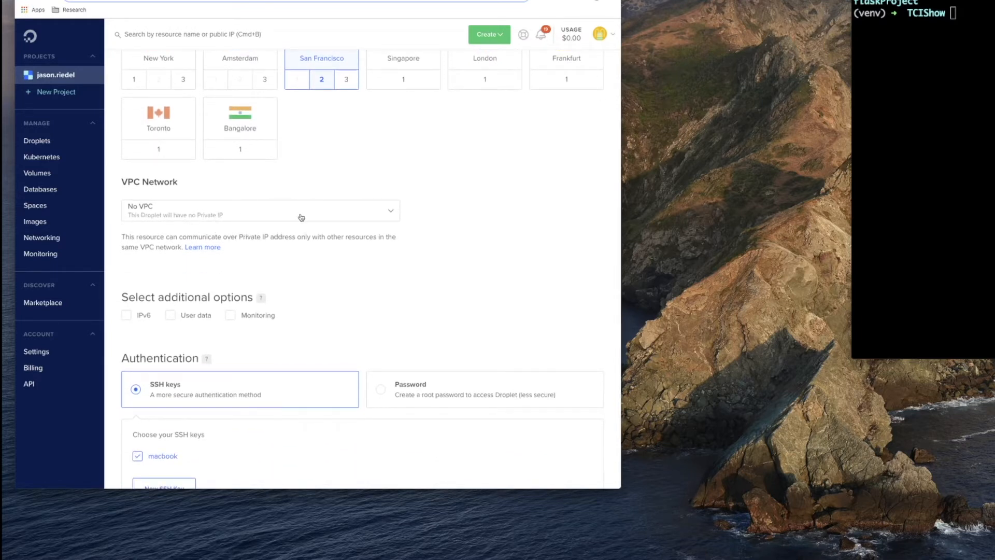
{"action": "scroll", "scroll_direction": "down", "scroll_amount": 3}
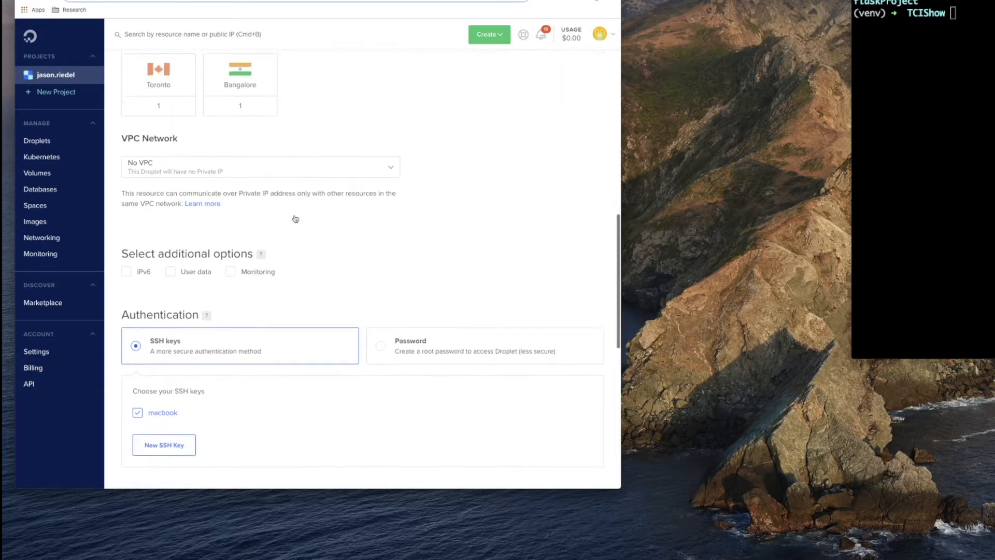
{"action": "scroll", "scroll_direction": "down", "scroll_amount": 3}
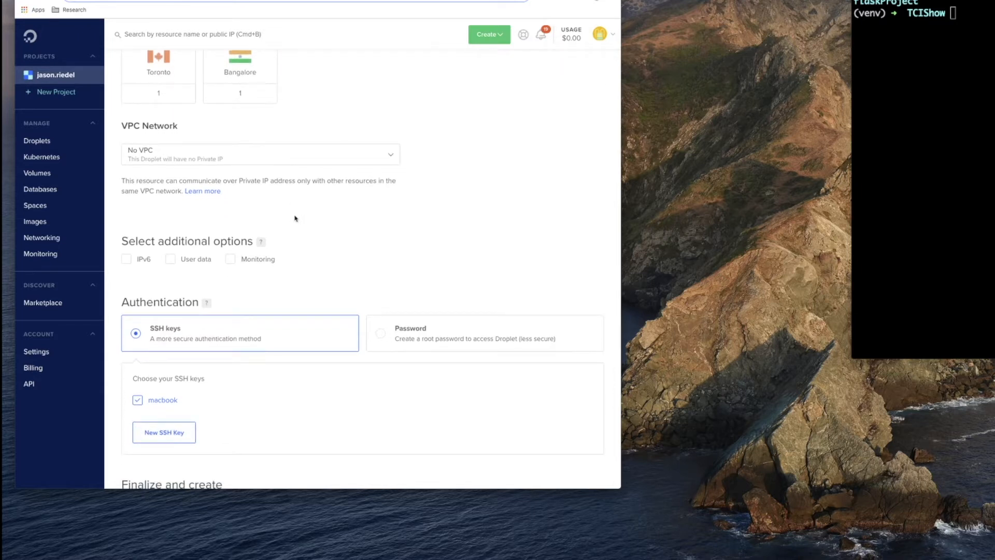
{"action": "scroll", "scroll_direction": "down", "scroll_amount": 3}
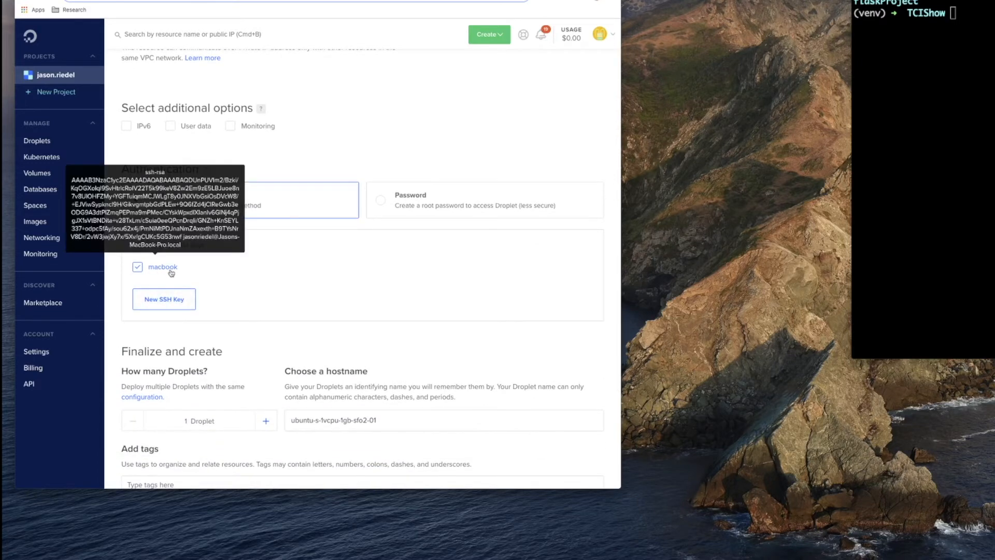
{"action": "left_click", "coordinate": [164, 299]}
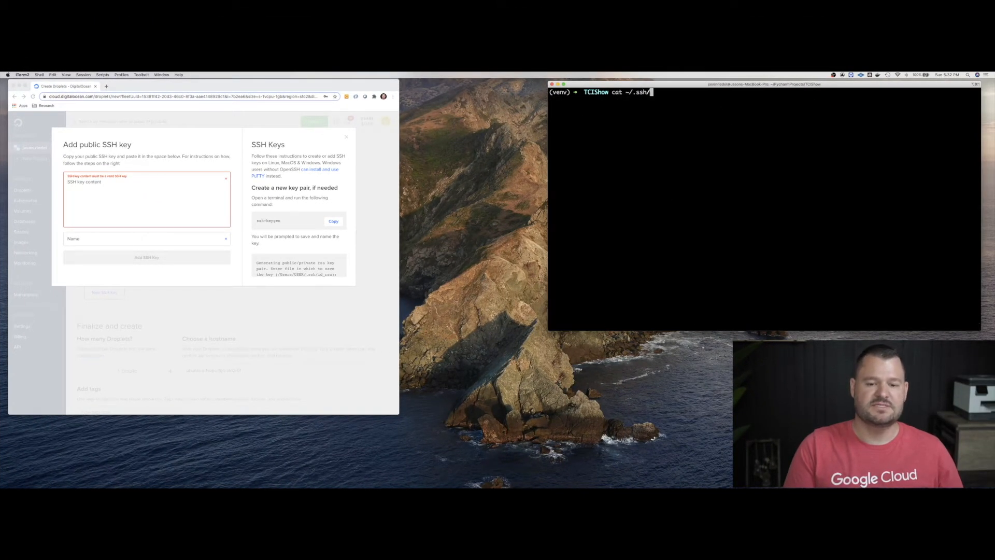
Step: Add the id_rsa.pub public key named macbook, dismissing the already-in-use warning
{"action": "type", "text": "id_rsa.pub"}
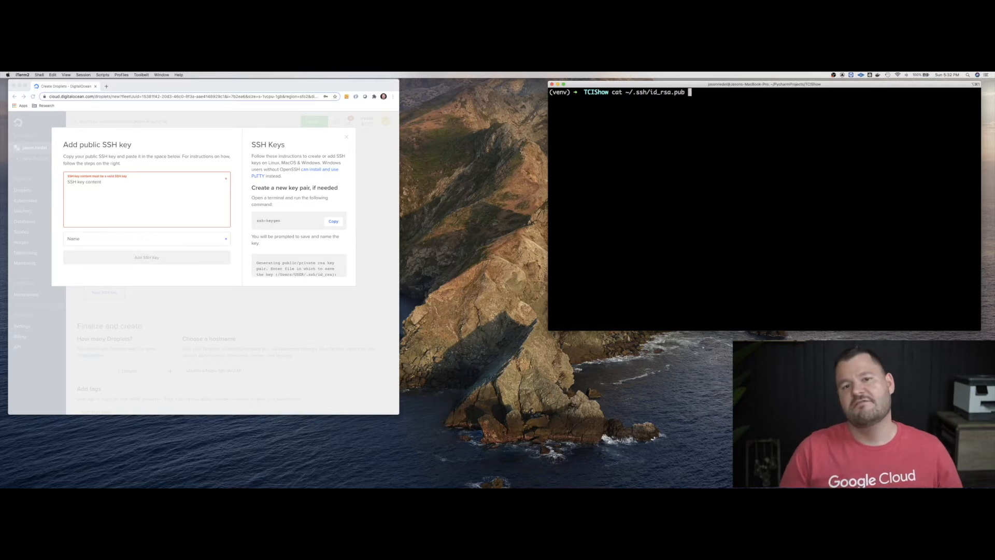
{"action": "key", "text": "Enter"}
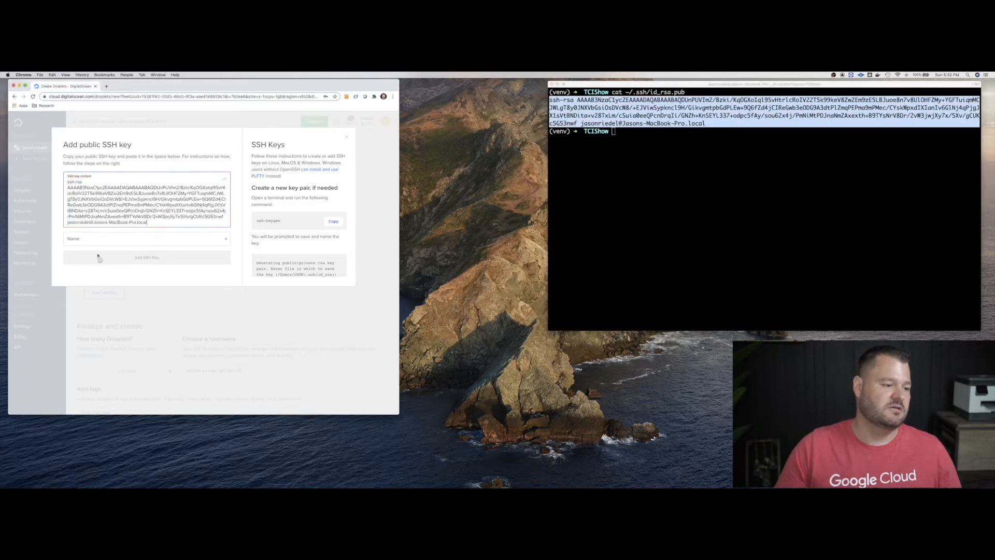
{"action": "type", "text": "macbook"}
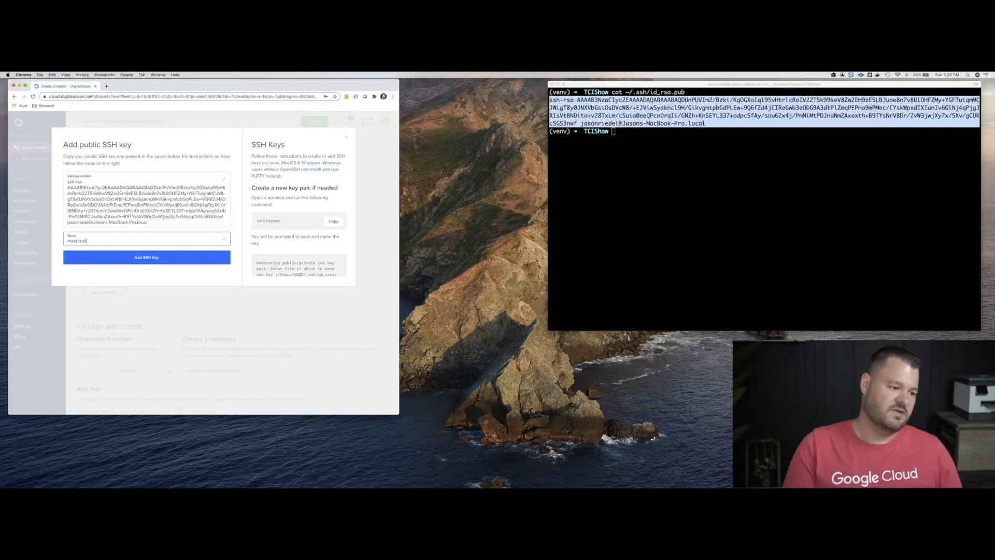
{"action": "left_click", "coordinate": [147, 257]}
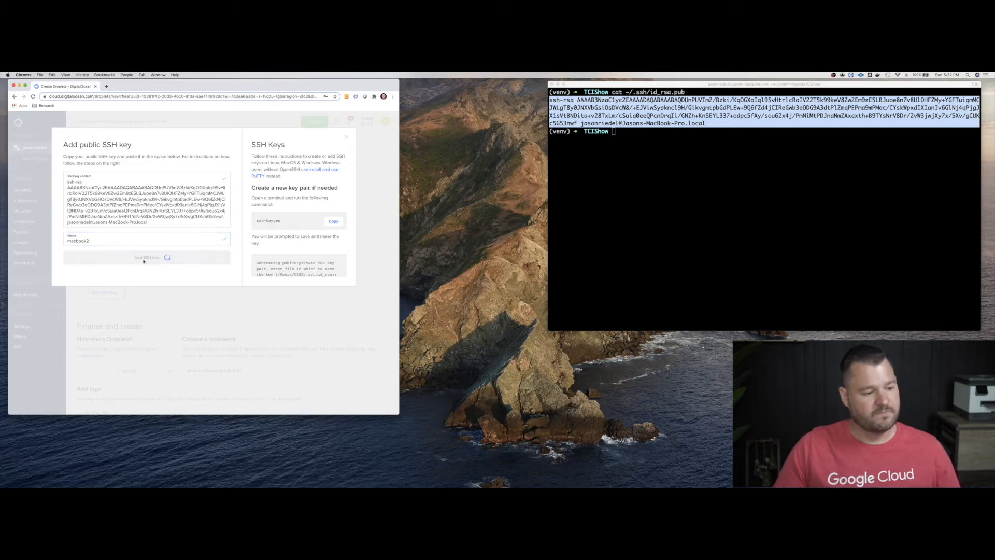
{"action": "left_click", "coordinate": [147, 257]}
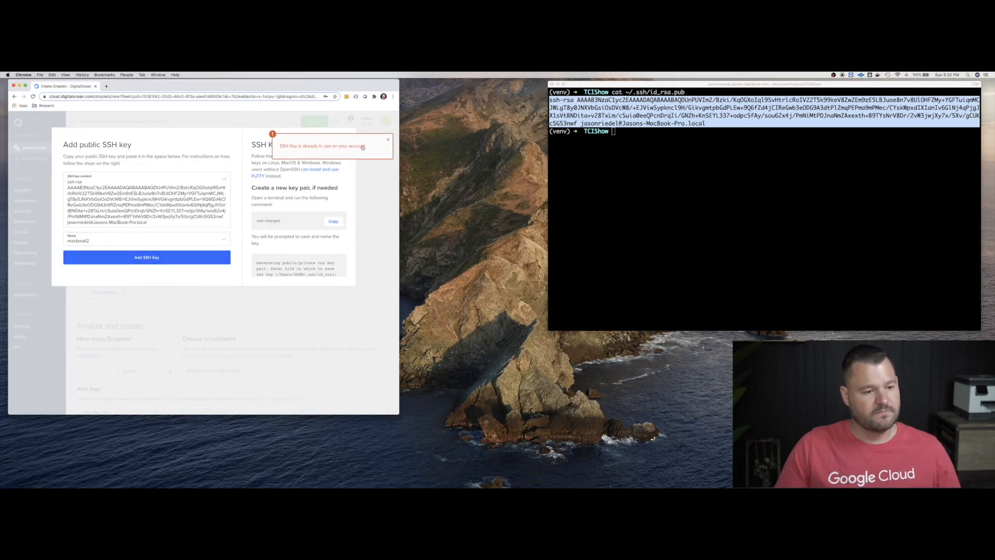
{"action": "left_click", "coordinate": [388, 139]}
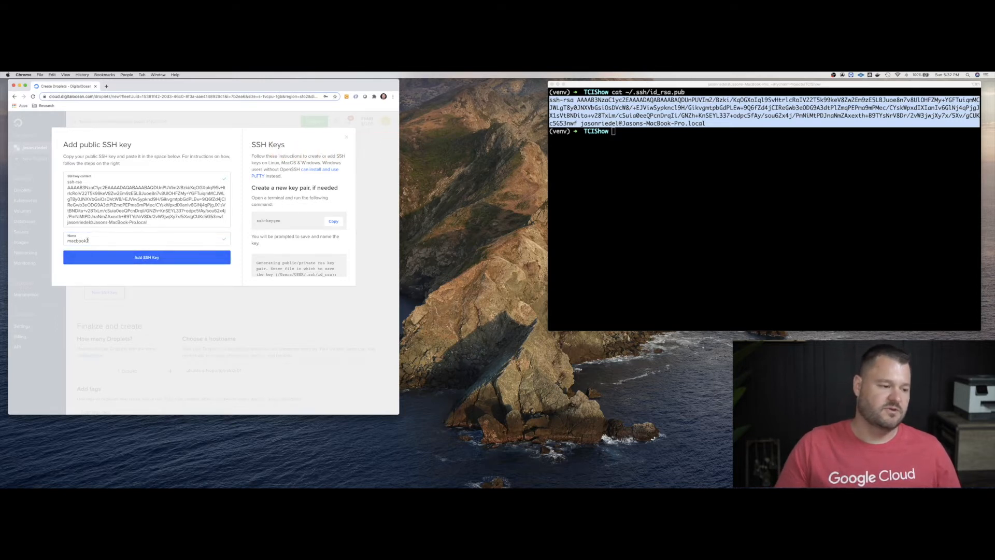
{"action": "left_click", "coordinate": [147, 257]}
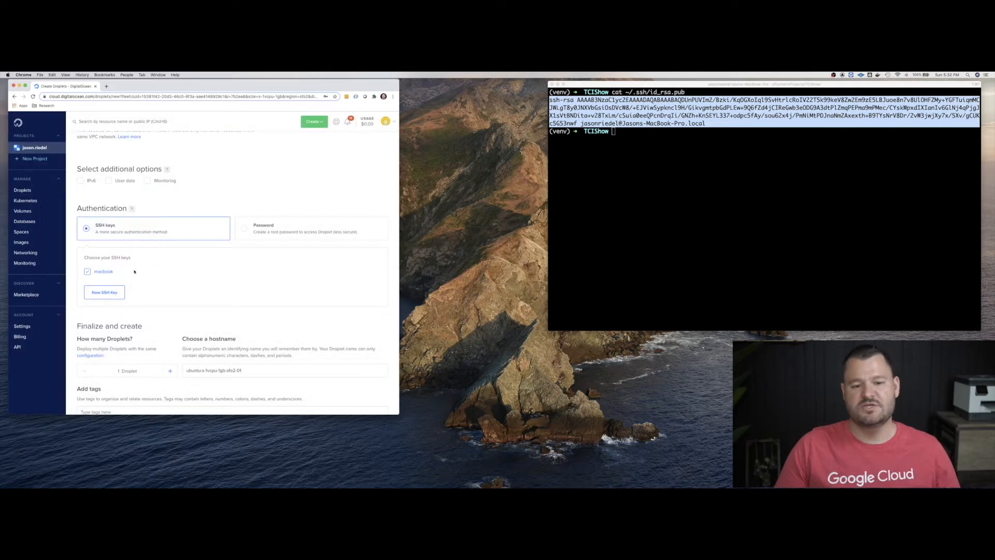
Step: Set the hostname to flaskdemo, create the droplet, and list local files with ls
{"action": "scroll", "scroll_direction": "down", "scroll_amount": 3}
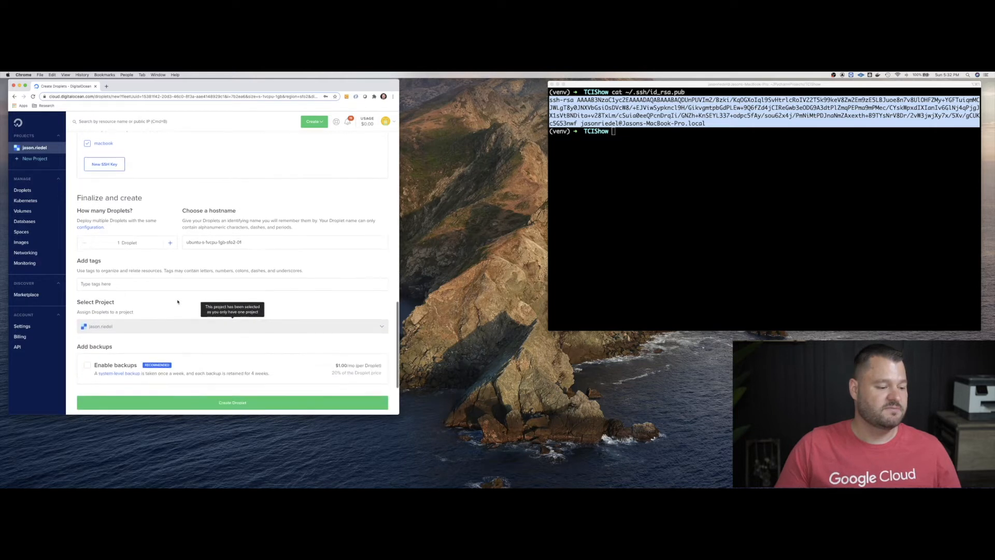
{"action": "scroll", "scroll_direction": "down", "scroll_amount": 3}
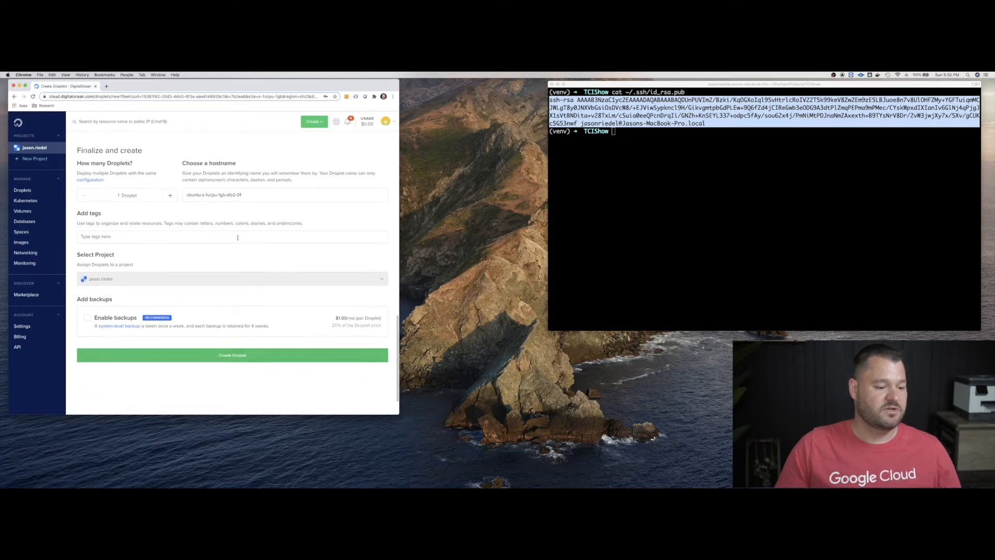
{"action": "type", "text": "flaskdemo"}
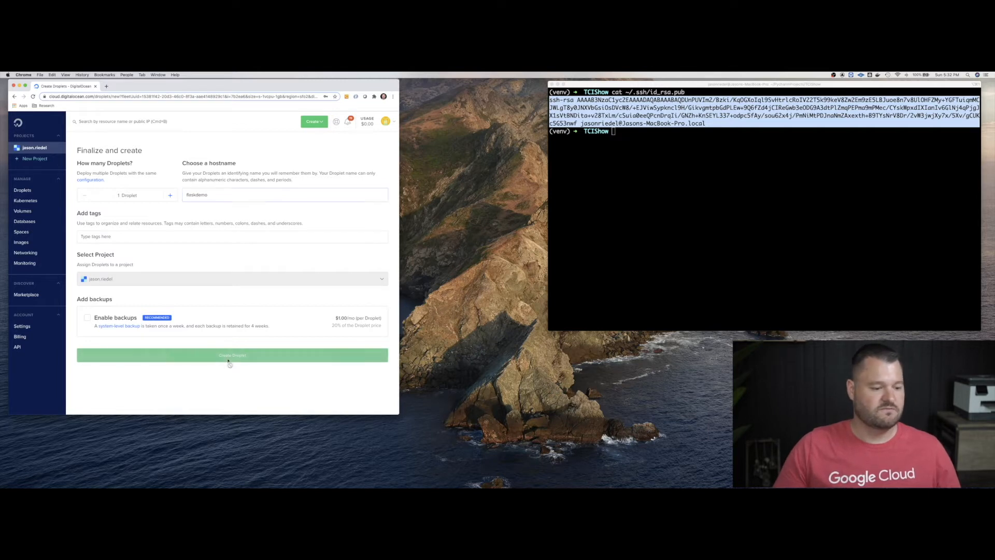
{"action": "left_click", "coordinate": [233, 355]}
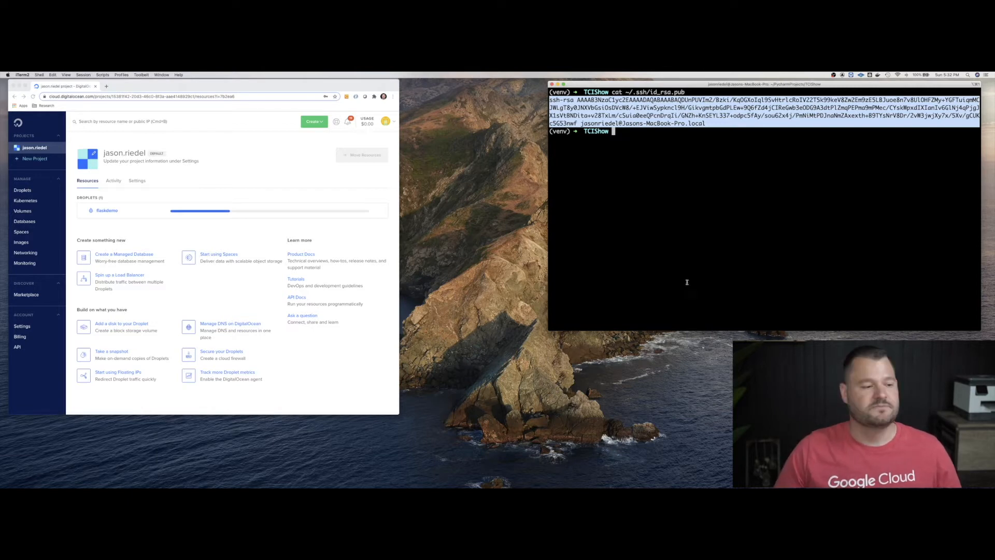
{"action": "type", "text": "ls"}
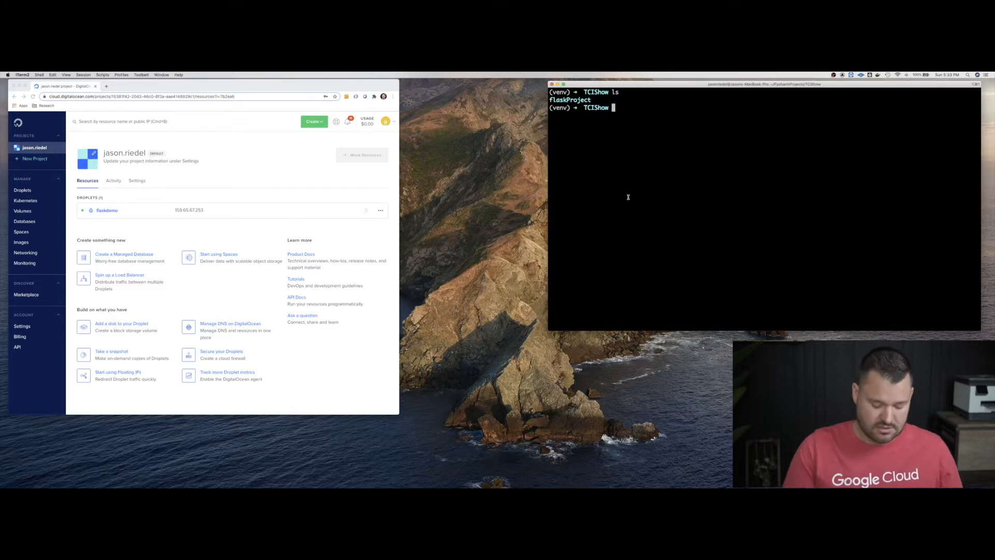
{"action": "type", "text": "scp"}
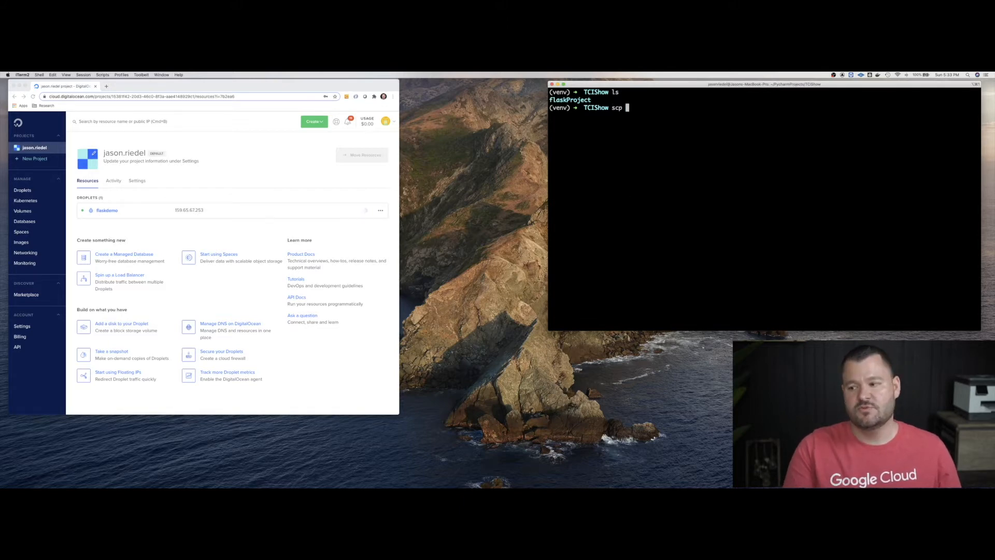
{"action": "type", "text": "-r"}
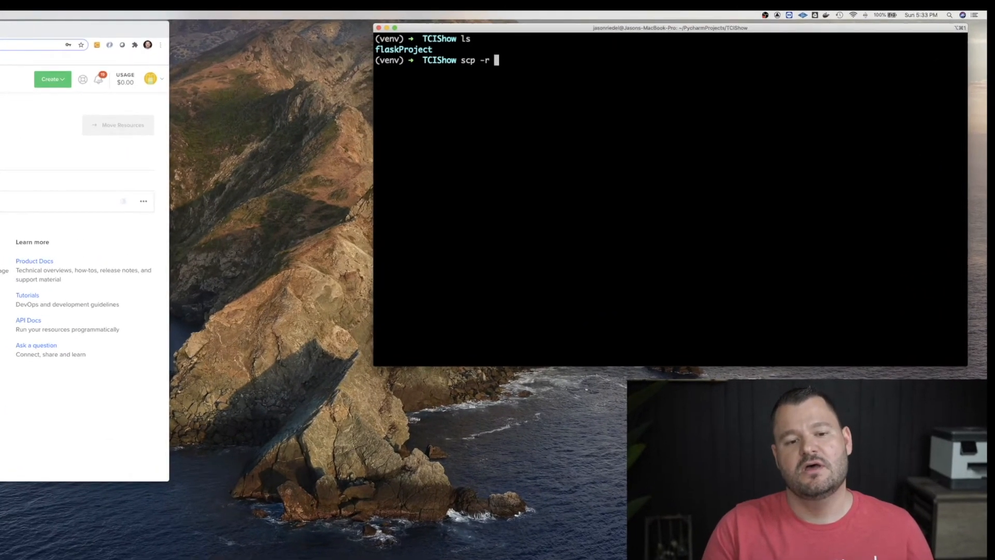
{"action": "type", "text": "root@"}
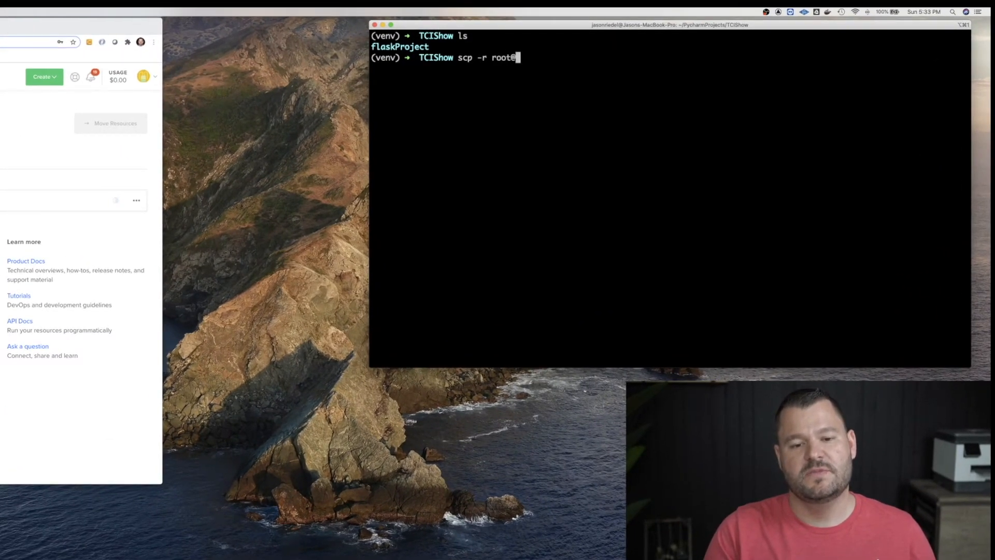
{"action": "type", "text": "159.65.67"}
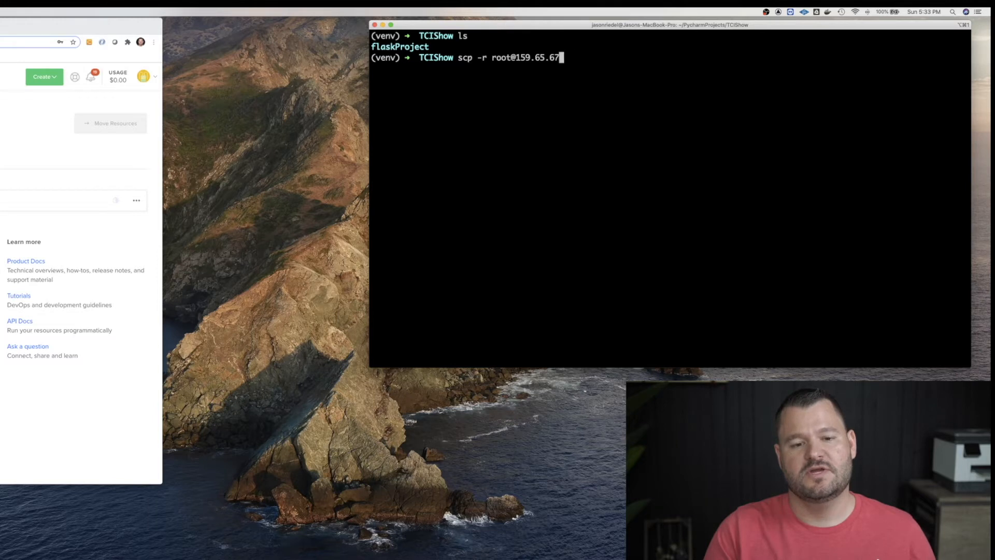
{"action": "type", "text": "flaskProject"}
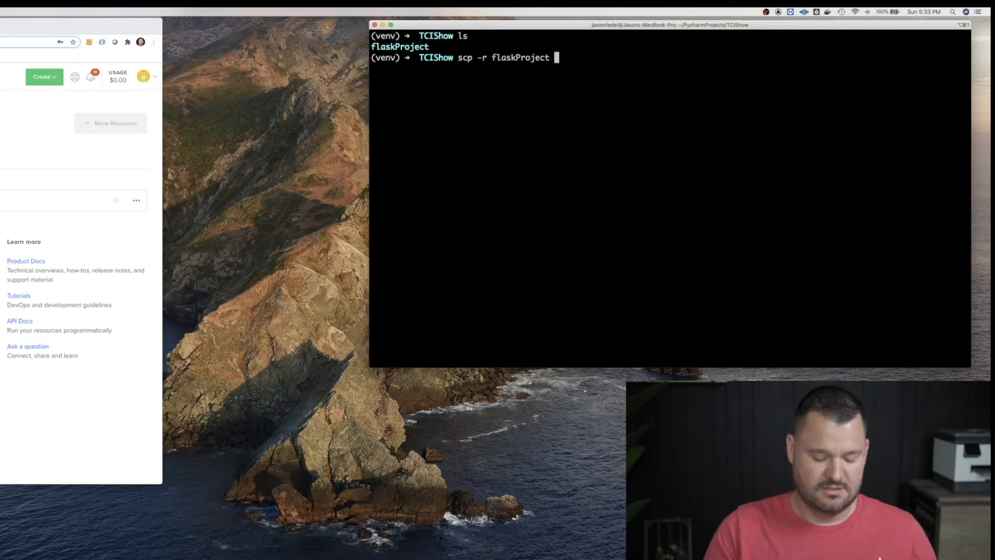
{"action": "type", "text": "root@159.65.67.253"}
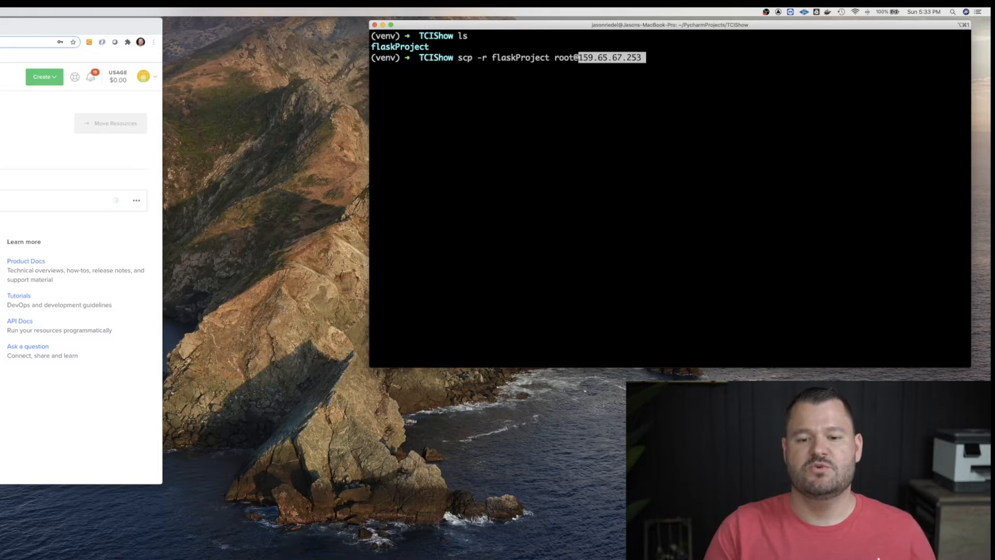
{"action": "type", "text": ":"}
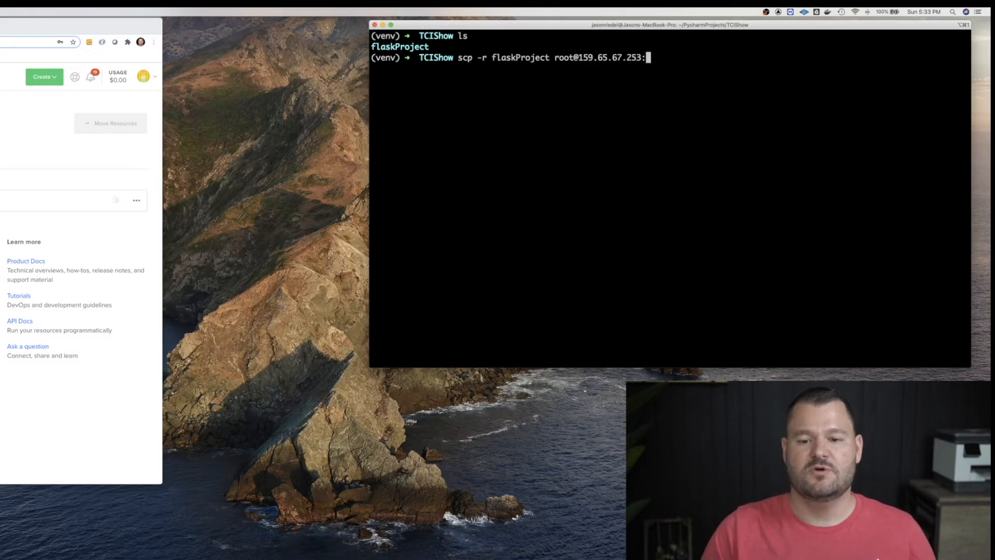
{"action": "key", "text": "Enter"}
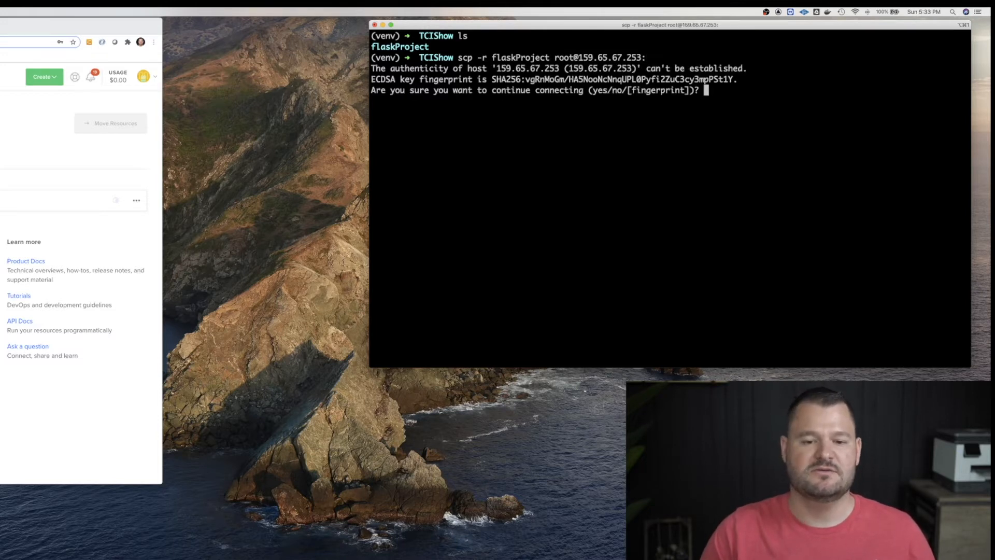
{"action": "type", "text": "yes"}
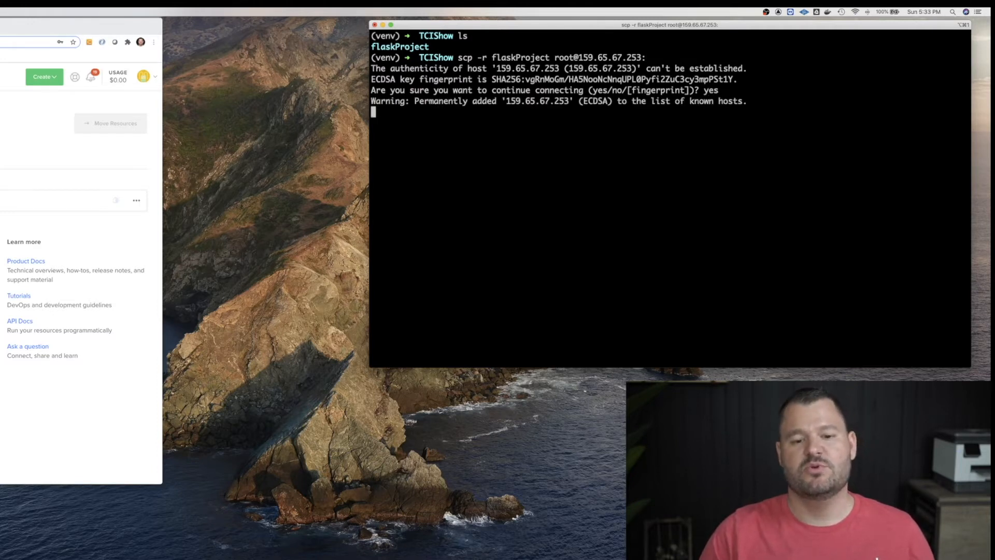
{"action": "key", "text": "Return"}
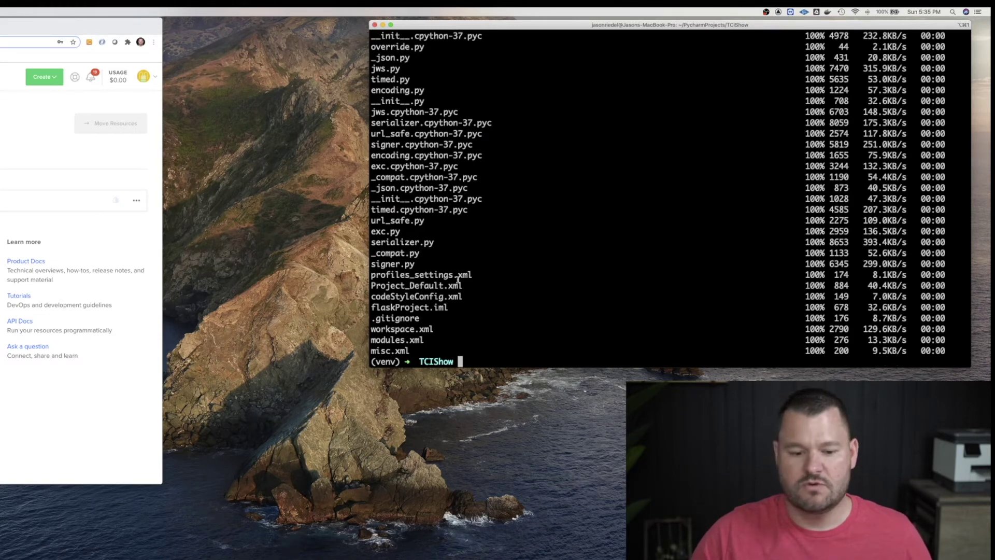
{"action": "type", "text": "ssh root@"}
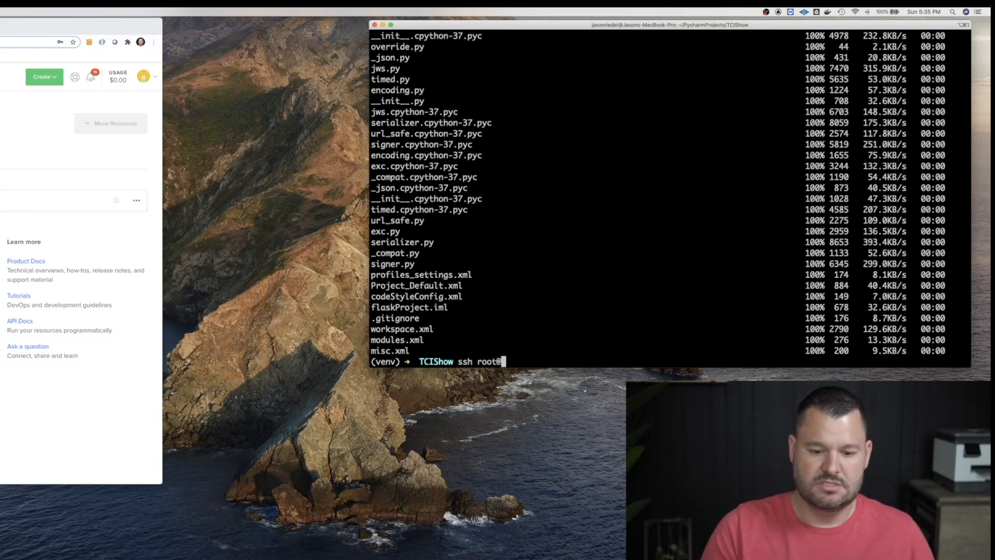
{"action": "type", "text": "@159.65.67.253"}
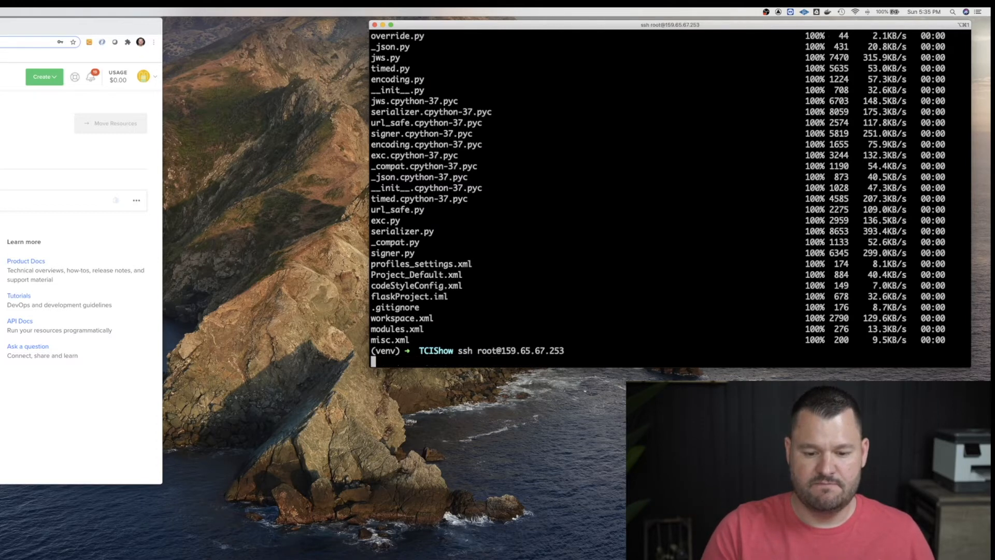
{"action": "key", "text": "Return"}
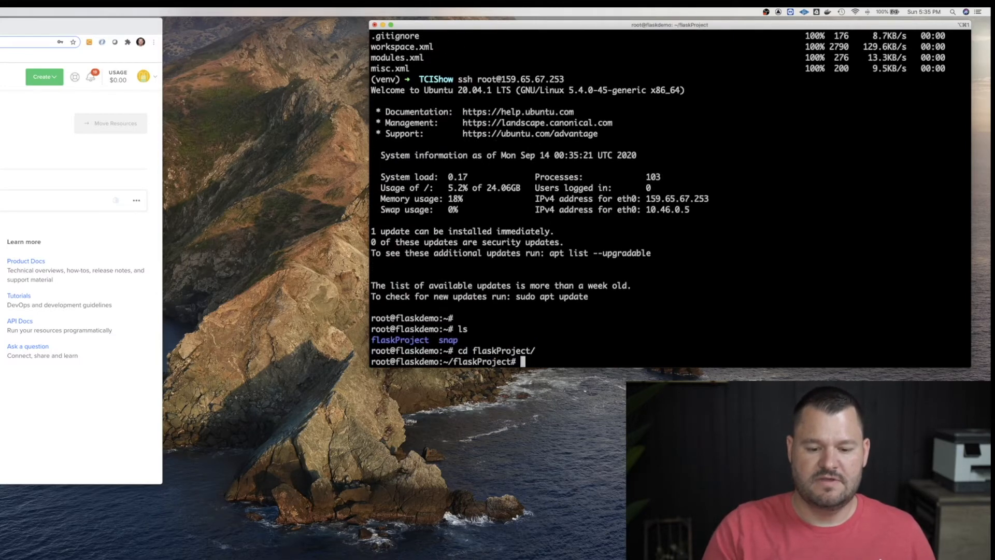
{"action": "type", "text": "ls"}
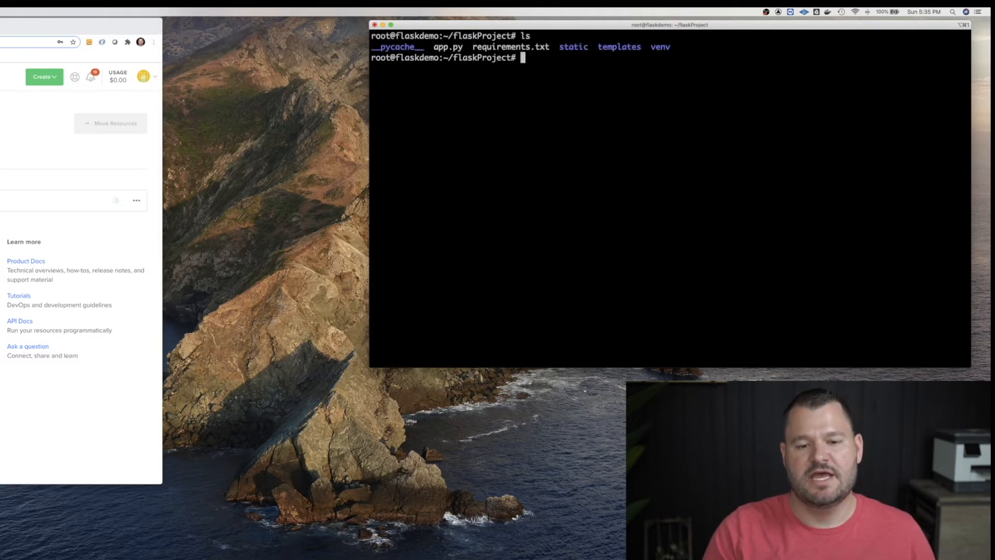
{"action": "type", "text": "flask run"}
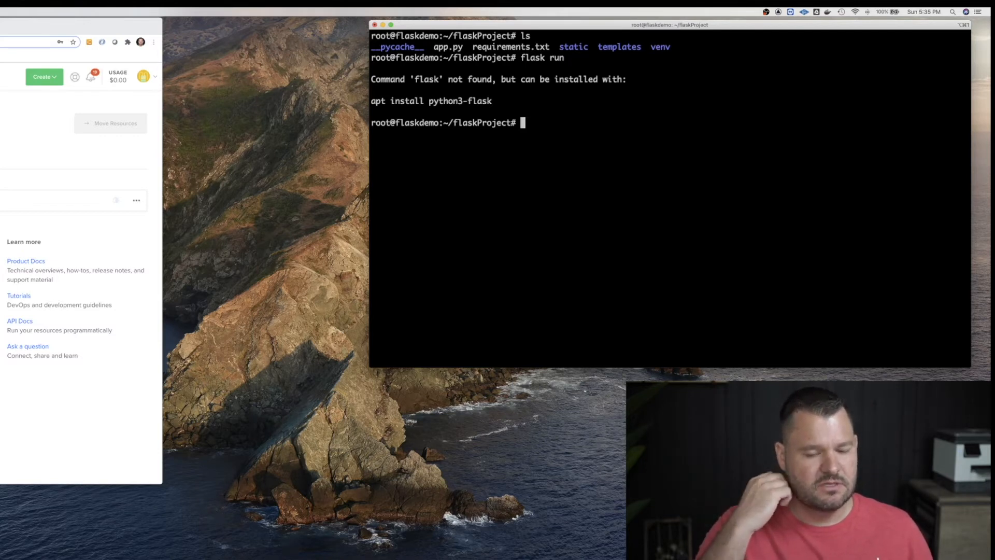
Step: Activate the venv with source venv/bin/activate and retry flask run, still not found
{"action": "type", "text": "sour"}
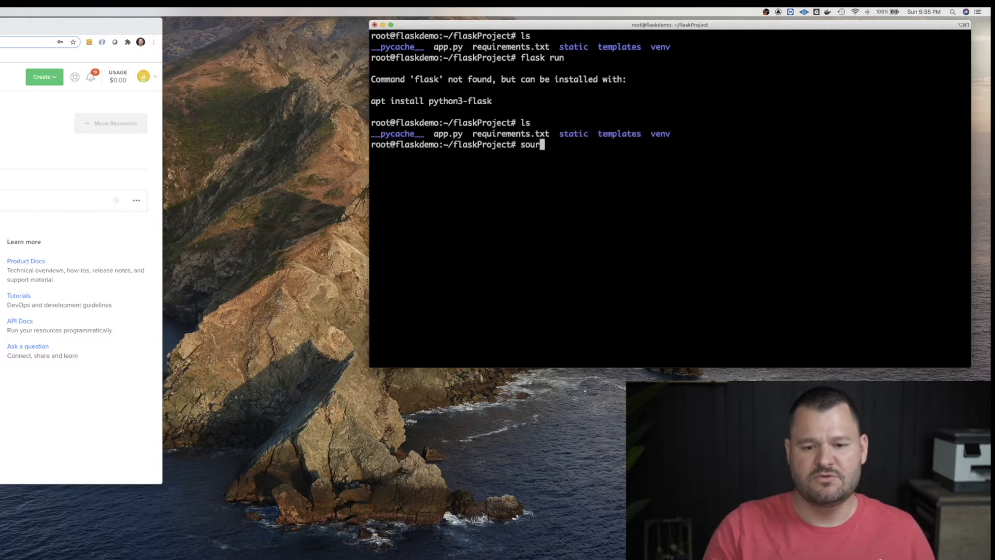
{"action": "type", "text": "ce venv/"}
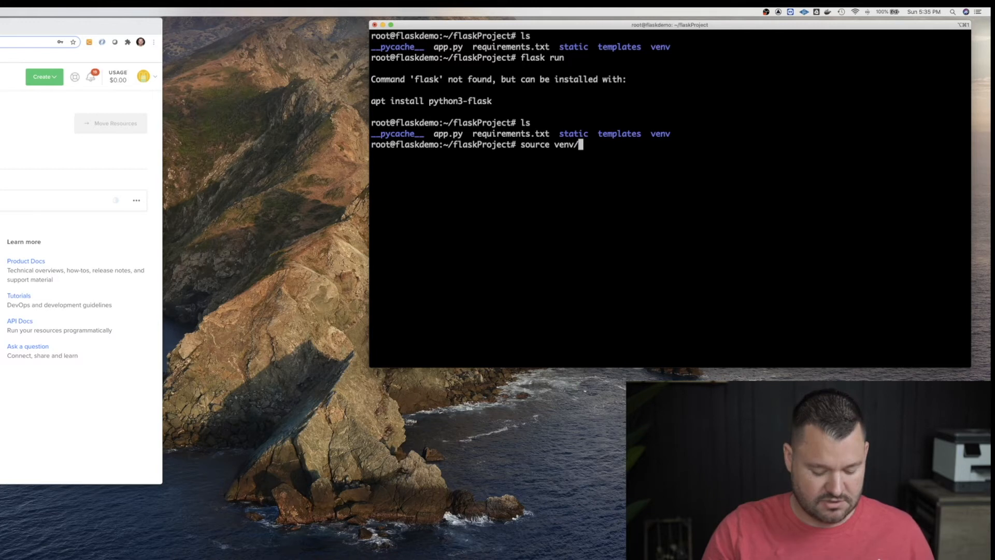
{"action": "type", "text": "bin/"}
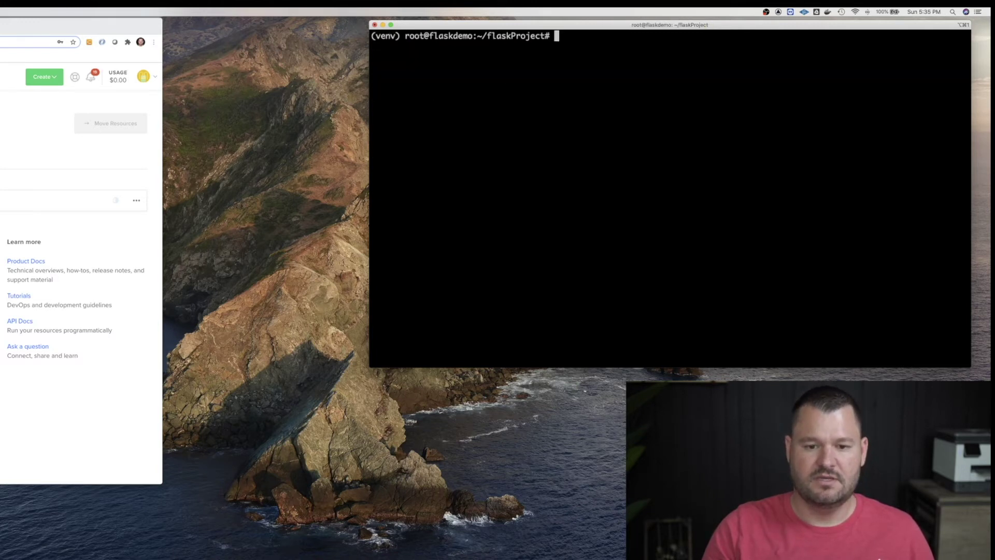
{"action": "type", "text": "flask run"}
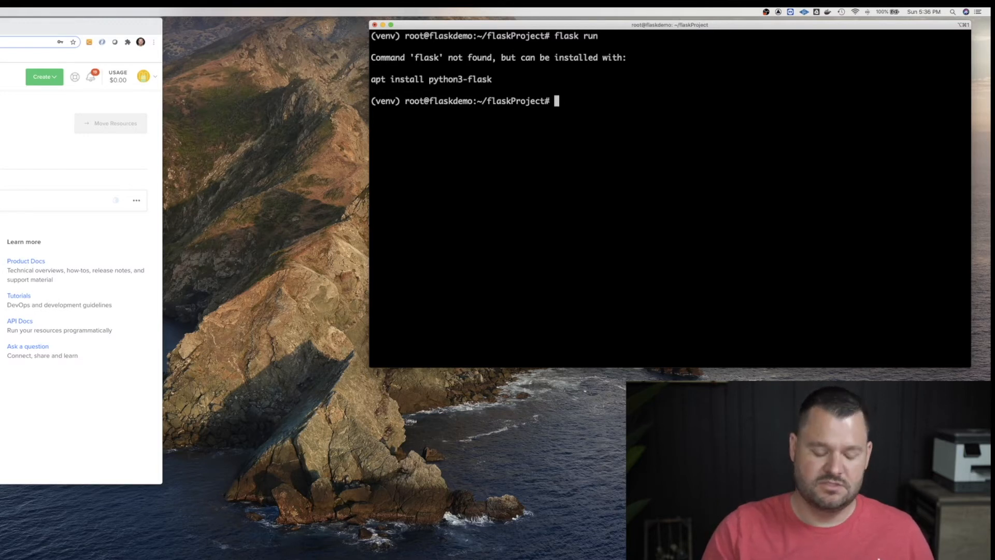
Step: Run apt update, then apt upgrade -y to install all package updates
{"action": "type", "text": "apt"}
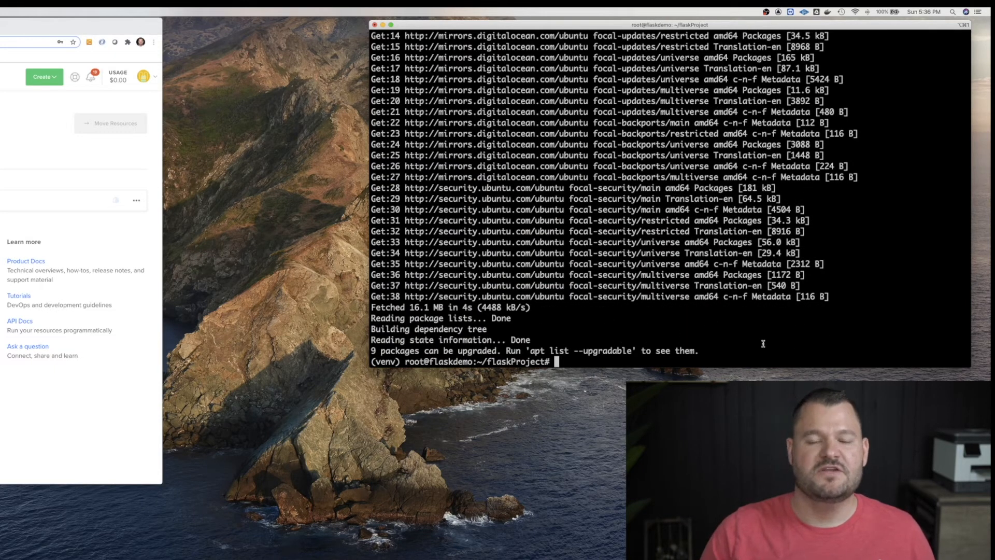
{"action": "type", "text": "apt"}
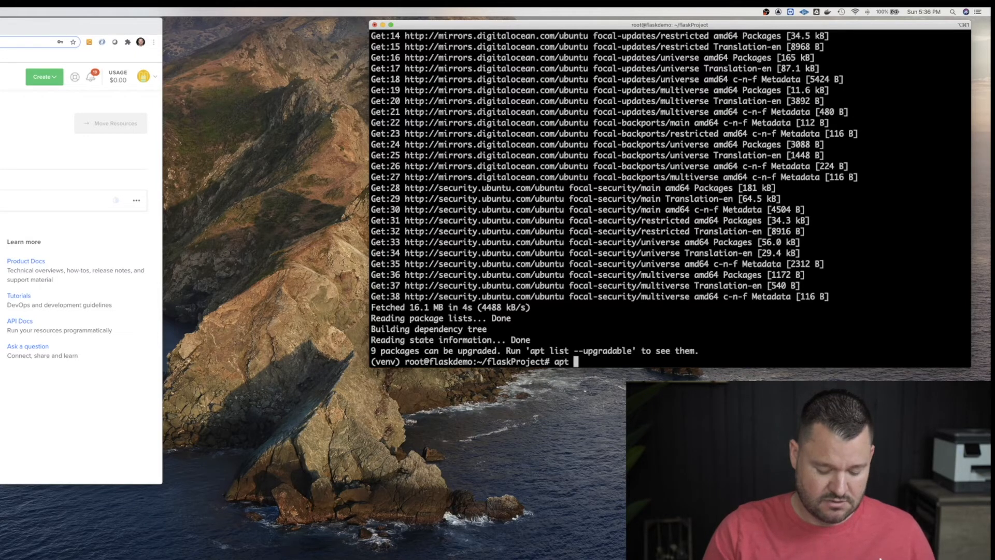
{"action": "type", "text": "upg"}
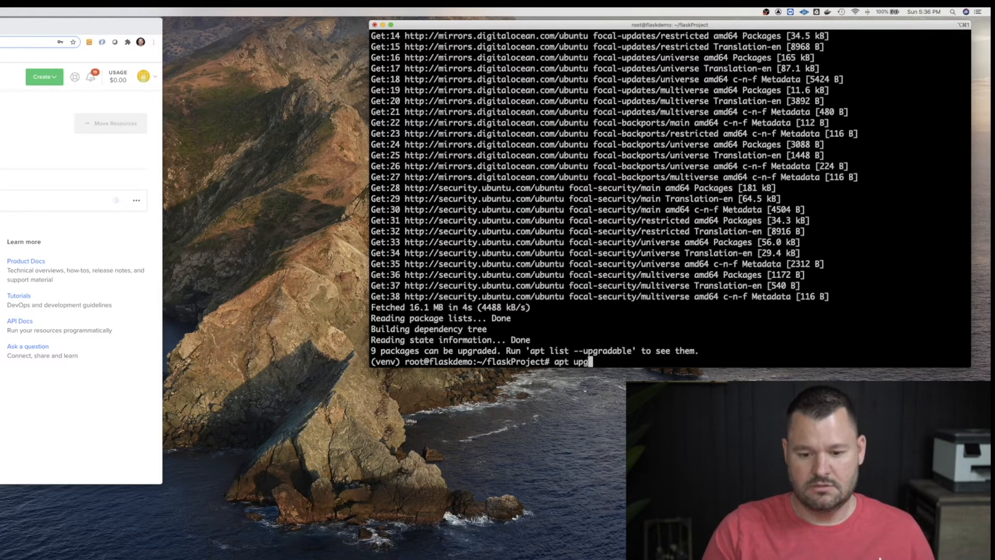
{"action": "type", "text": "rade -y"}
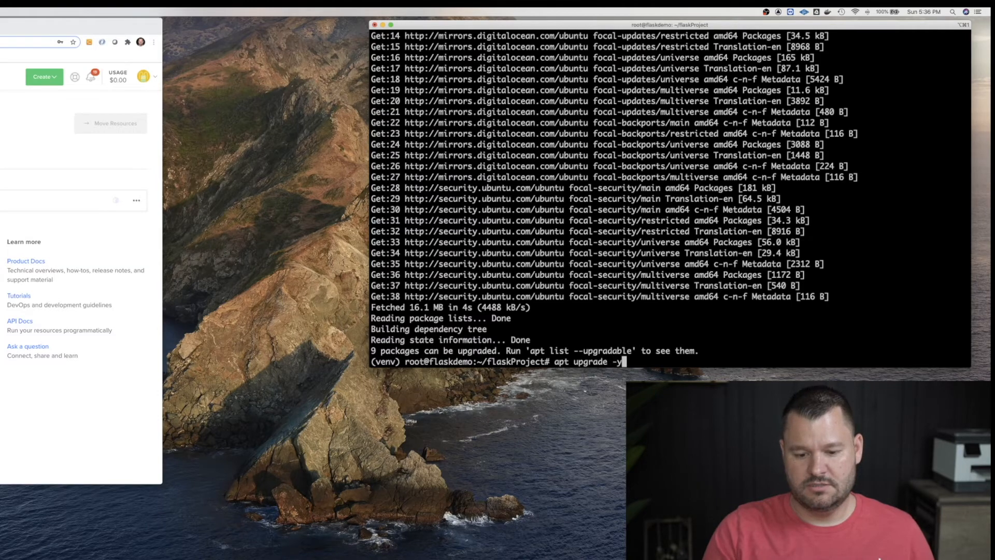
{"action": "key", "text": "Return"}
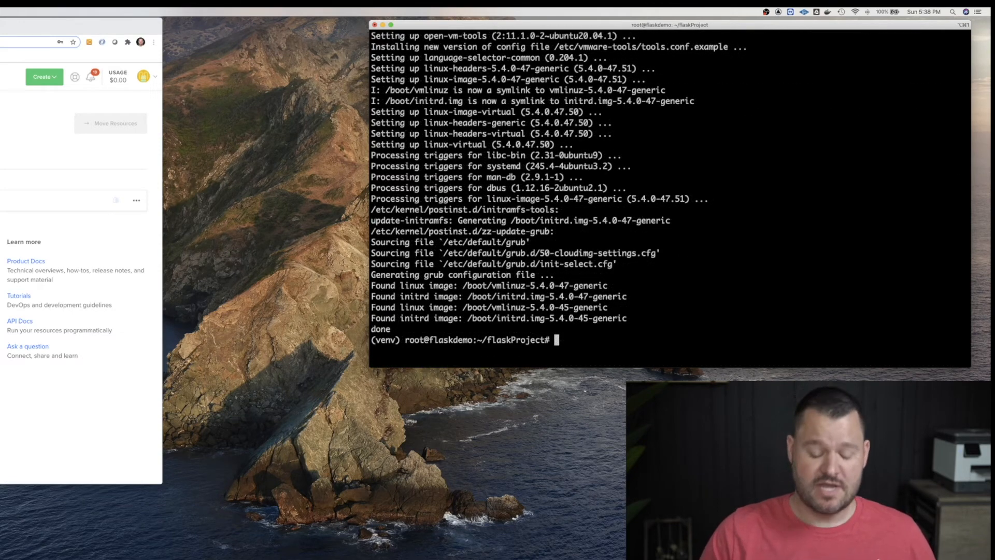
Step: List the project files and run pip install -r requirements.txt, which fails with pip not found
{"action": "type", "text": "ls"}
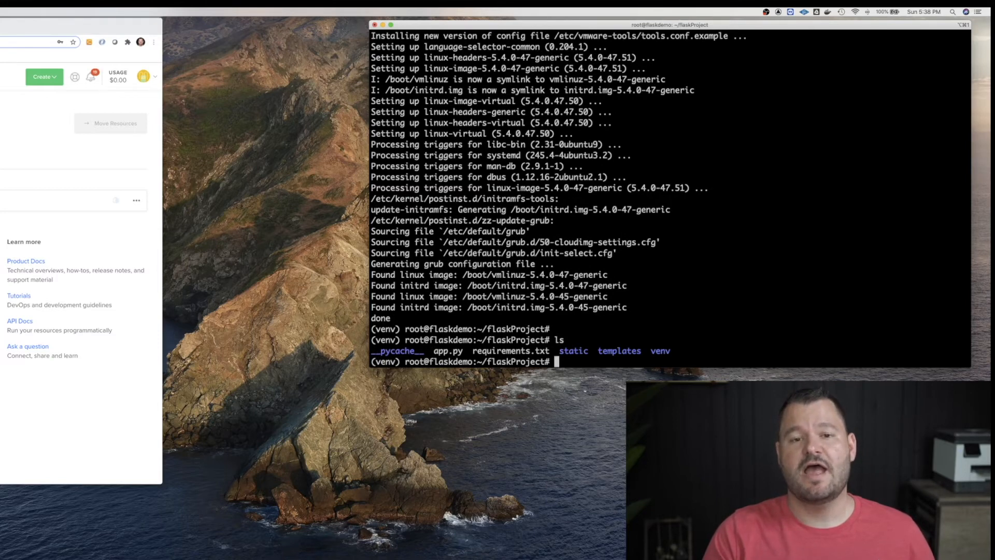
{"action": "type", "text": "pip install -r"}
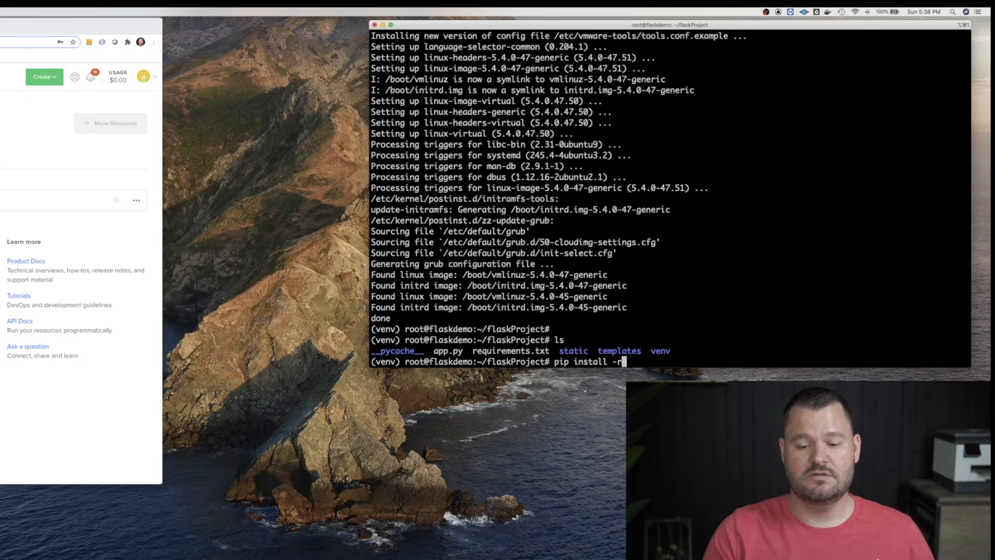
{"action": "type", "text": "equirements.txt"}
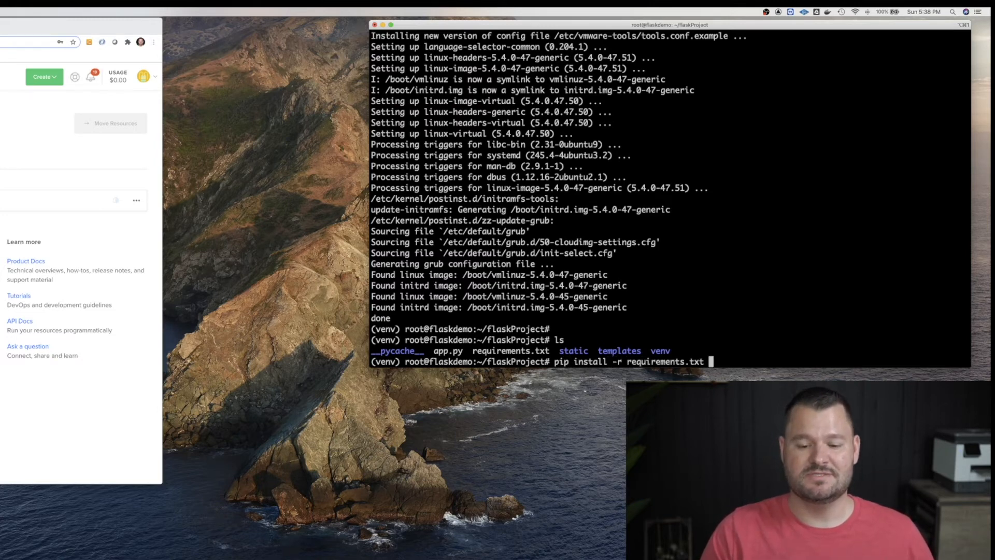
{"action": "key", "text": "Return"}
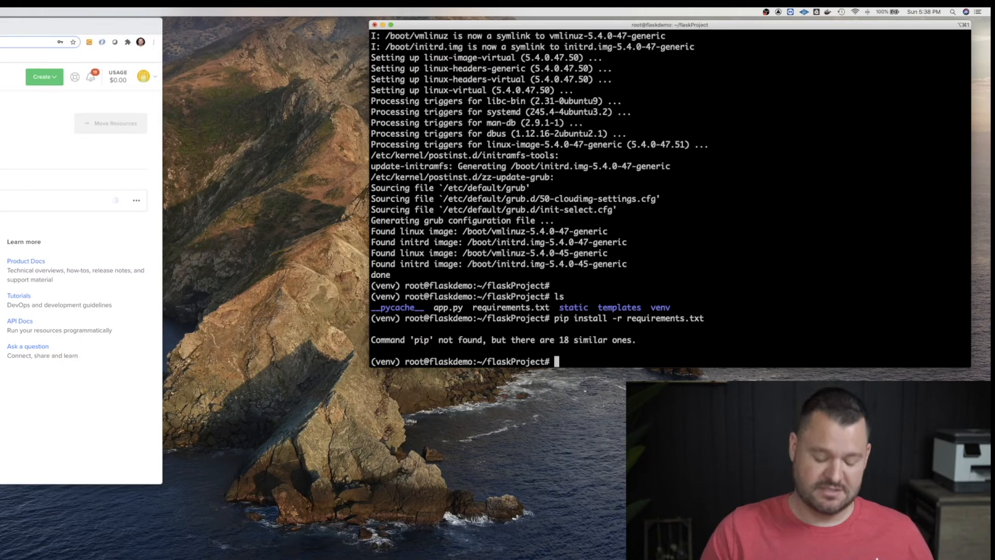
Step: Try installing python-pip3 with apt get and apt install, which cannot locate the package
{"action": "type", "text": "apt"}
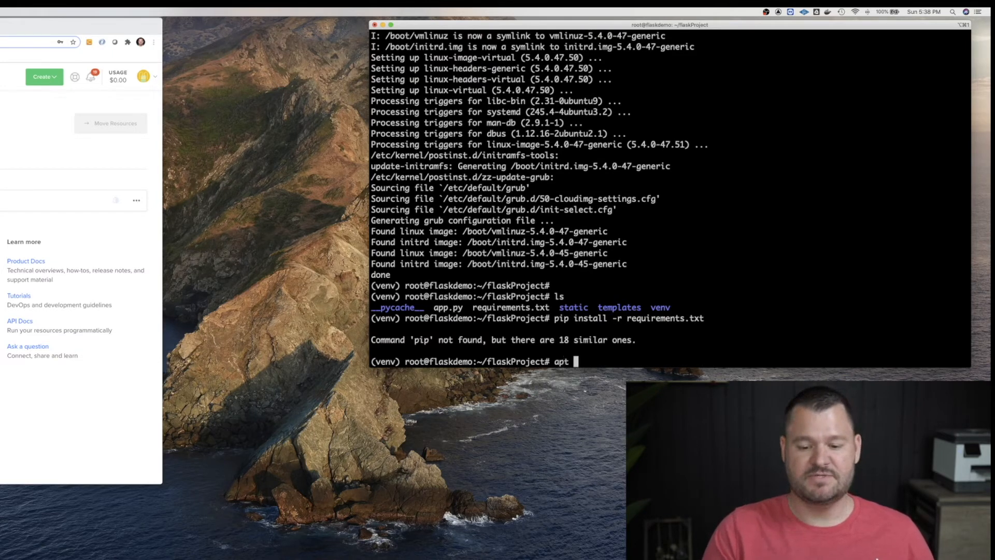
{"action": "type", "text": "get"}
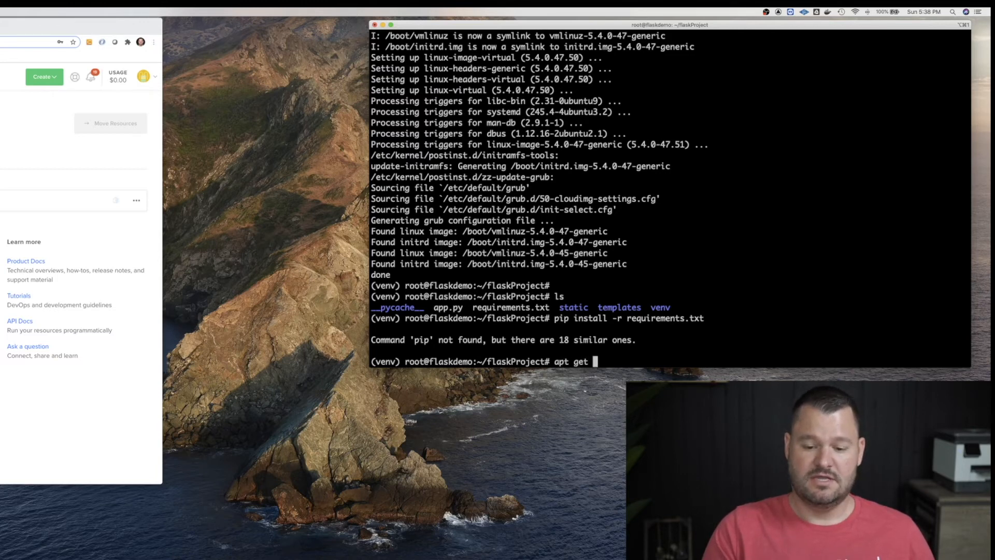
{"action": "type", "text": "p"}
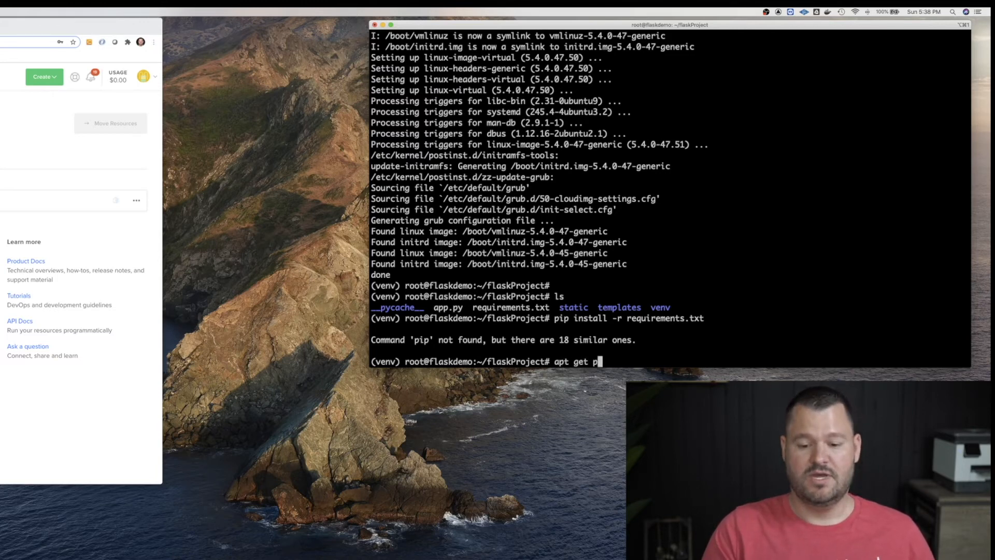
{"action": "type", "text": "ython-pip3"}
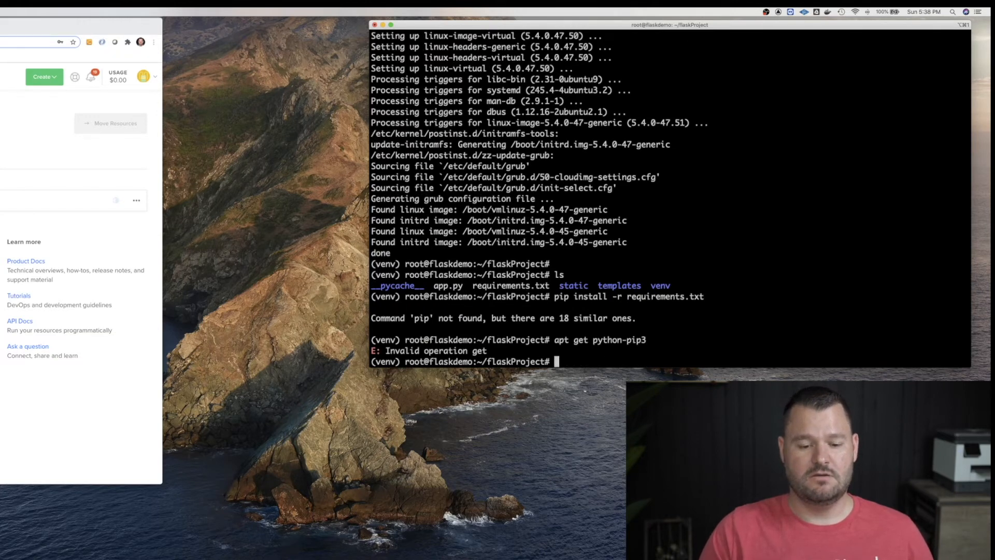
{"action": "type", "text": "apt install"}
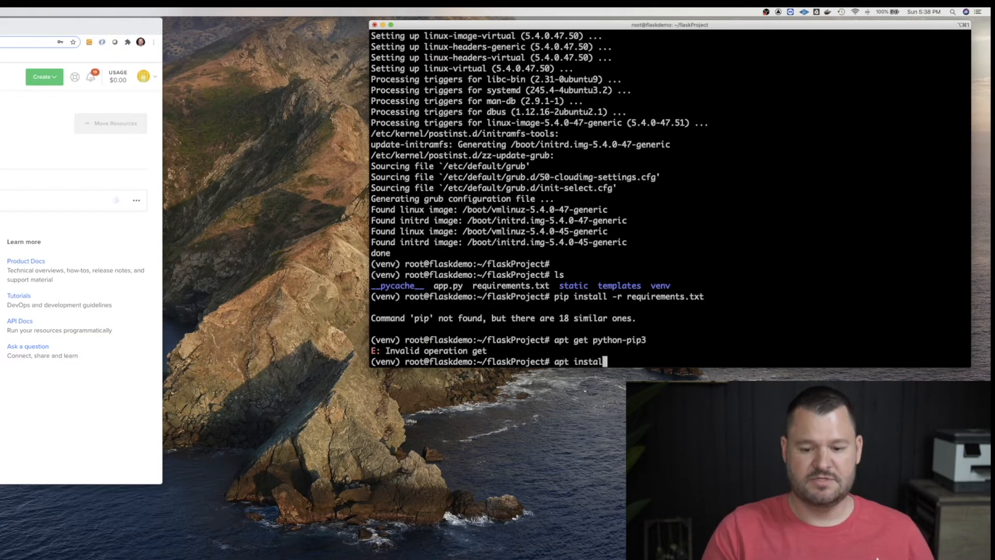
{"action": "type", "text": "python-pip3"}
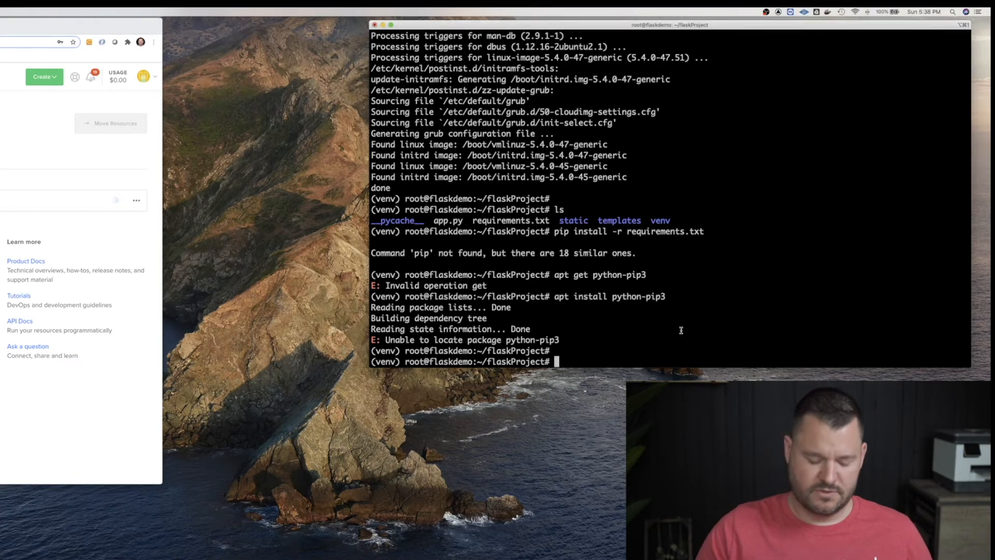
Step: Check the installed Python version (3.8.2) and whether pip3 exists
{"action": "type", "text": "python -v"}
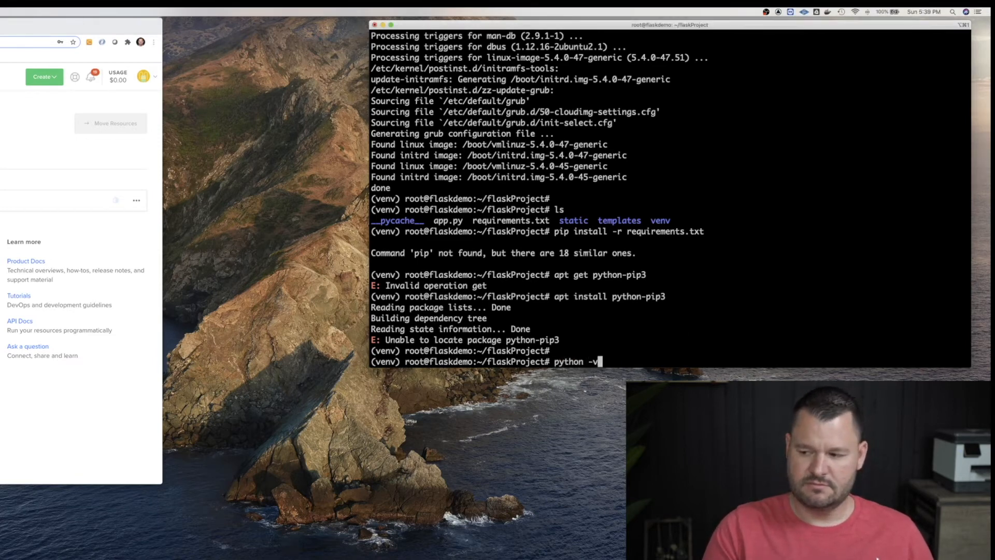
{"action": "key", "text": "Backspace"}
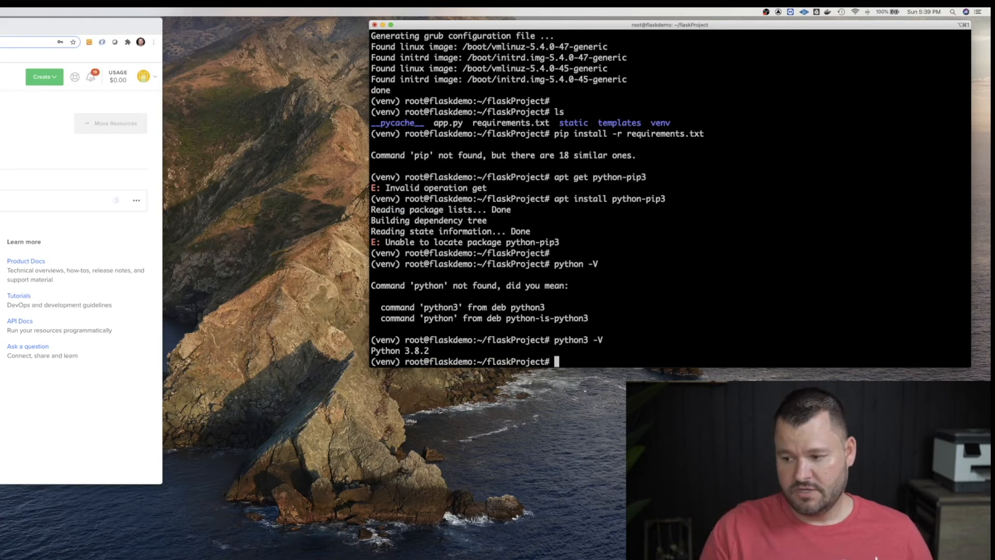
{"action": "type", "text": "pip3"}
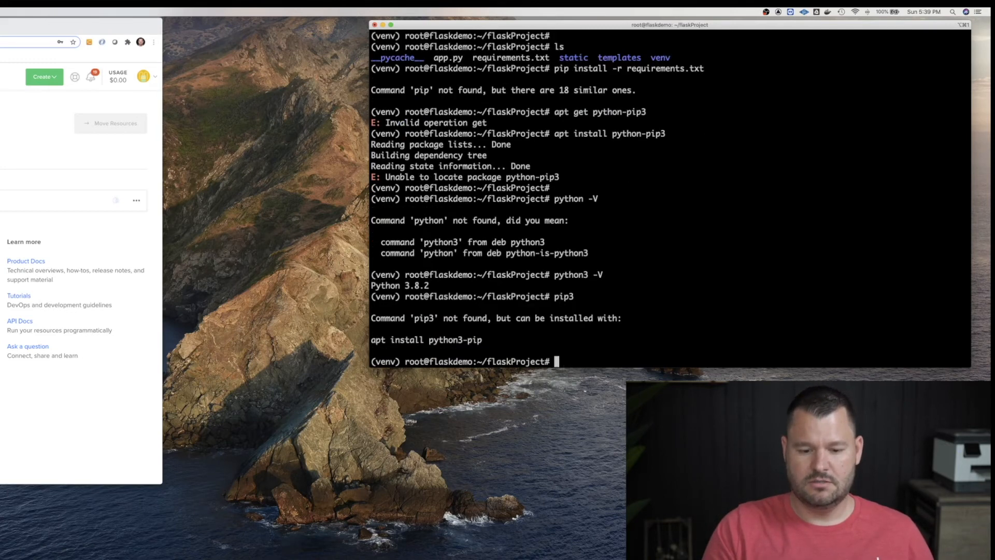
Step: Install python3-pip with apt, confirming with Y
{"action": "type", "text": "apt"}
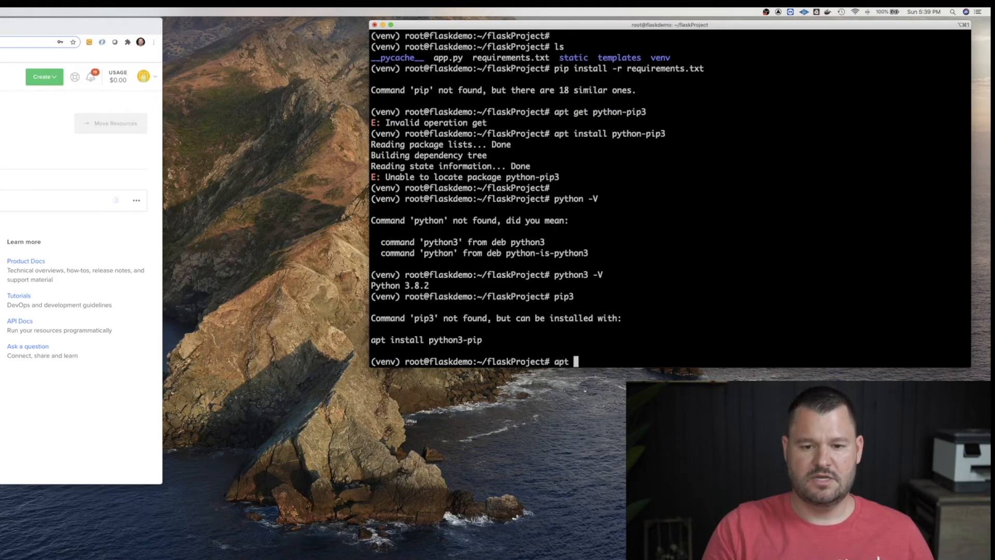
{"action": "type", "text": "get"}
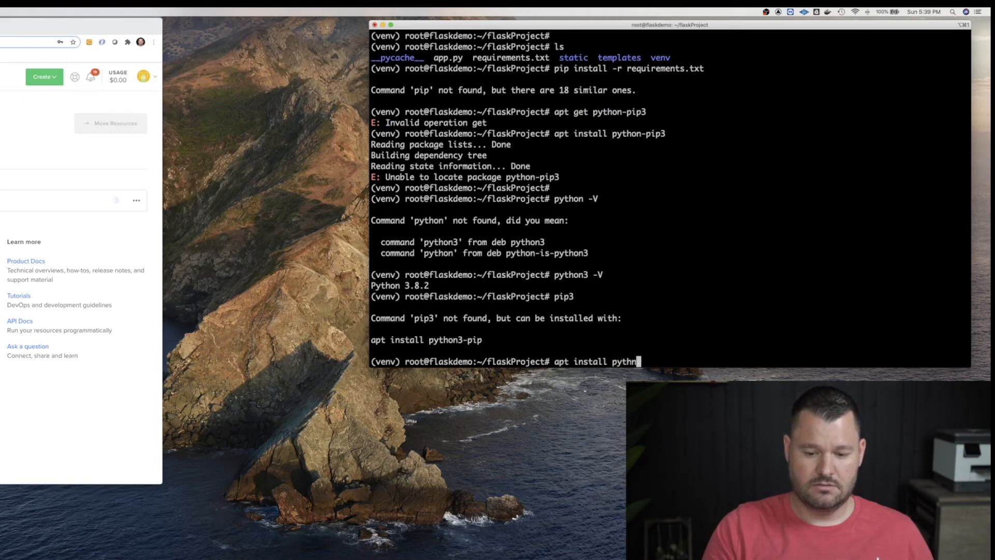
{"action": "type", "text": "on3-pip"}
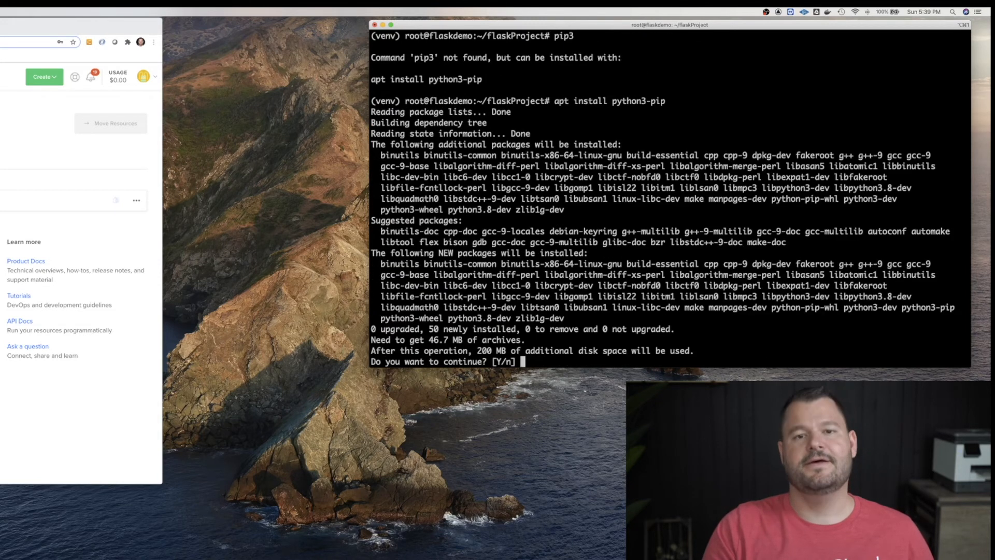
{"action": "type", "text": "Y"}
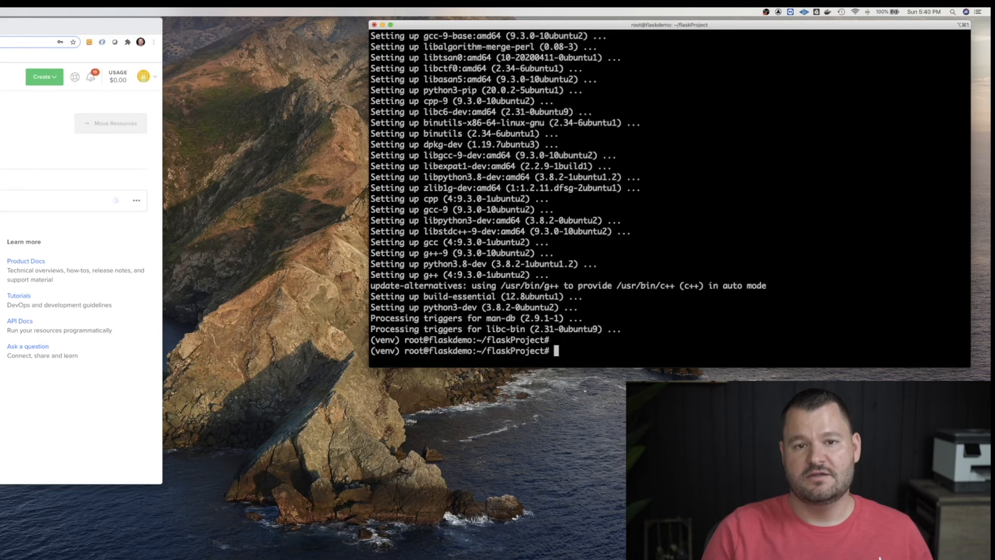
Step: Install requirements.txt with pip3, including Flask 1.1.2, then start flask run on 127.0.0.1:5000
{"action": "type", "text": "clear"}
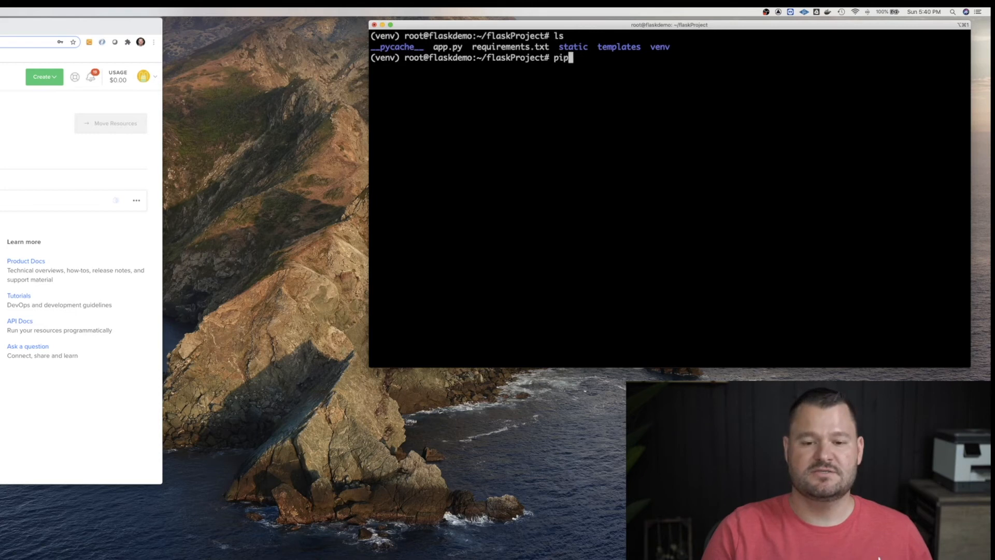
{"action": "type", "text": "3 install"}
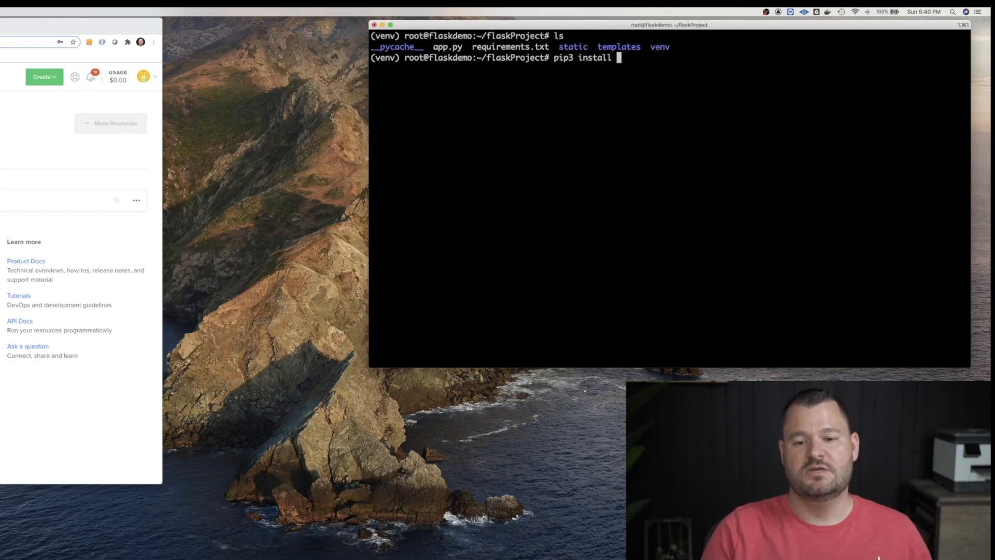
{"action": "type", "text": "-r requirements.txt"}
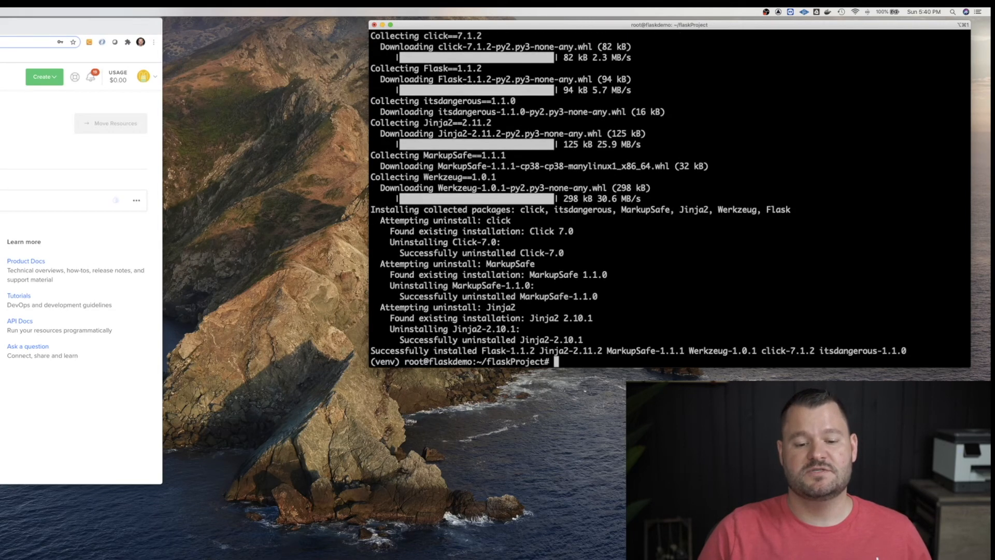
{"action": "type", "text": "ls"}
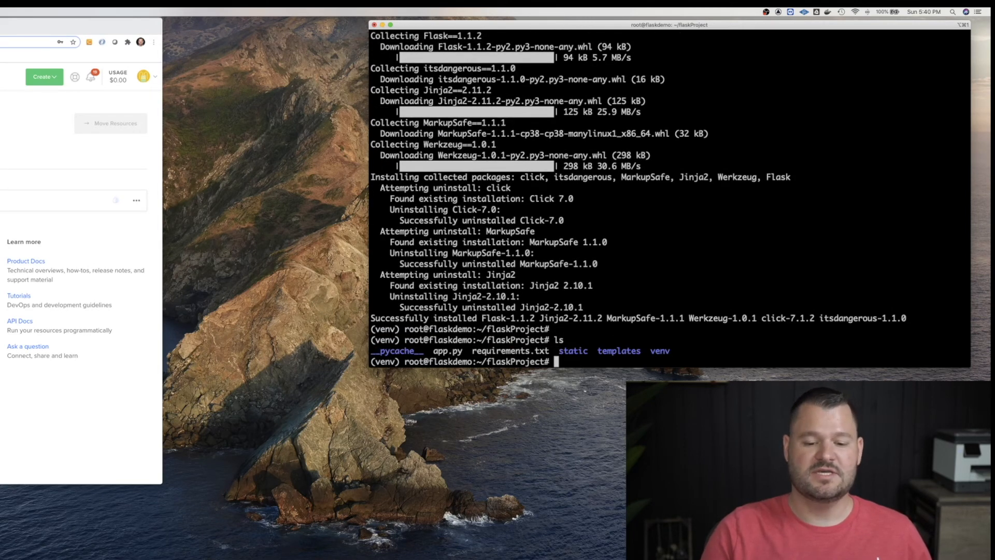
{"action": "type", "text": "flask run"}
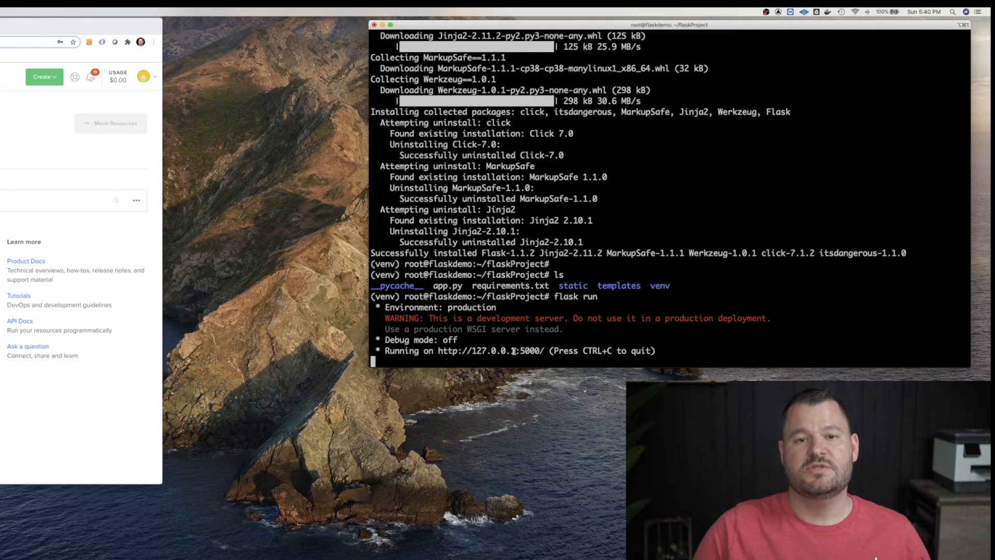
{"action": "mouse_move", "coordinate": [471, 357]}
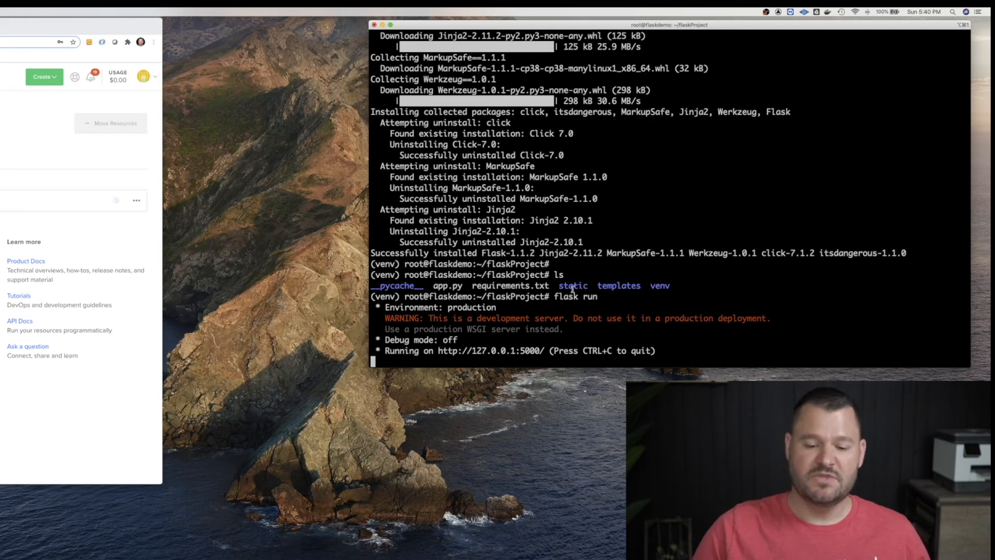
Step: Relaunch the Flask app with flask run -h 0.0.0.0 -p 80
{"action": "type", "text": "flask run"}
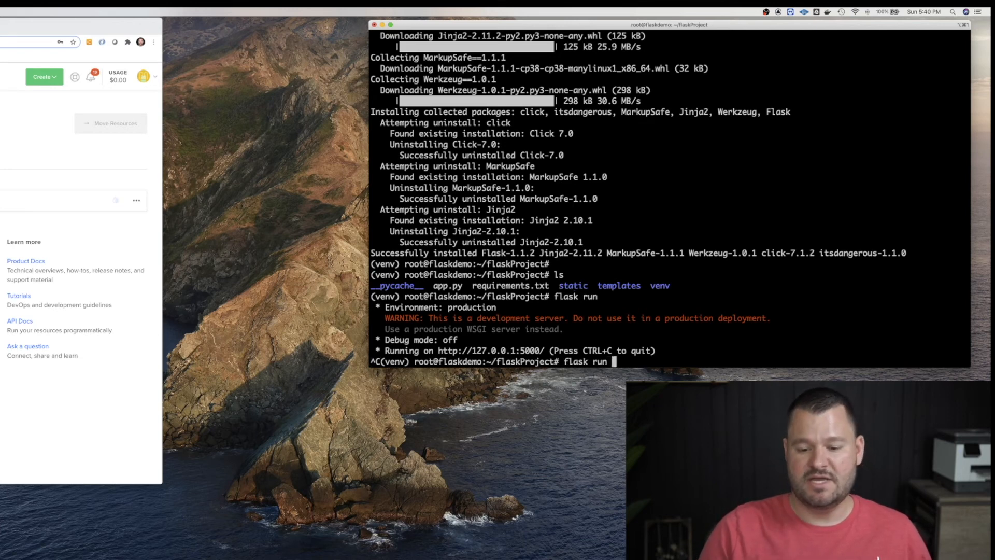
{"action": "type", "text": "-h"}
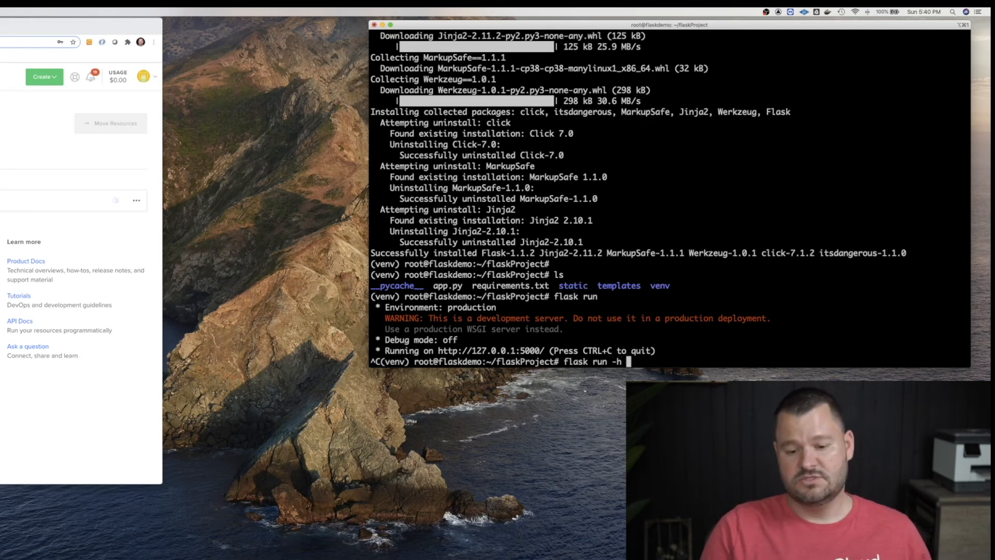
{"action": "type", "text": "0.0.0.0"}
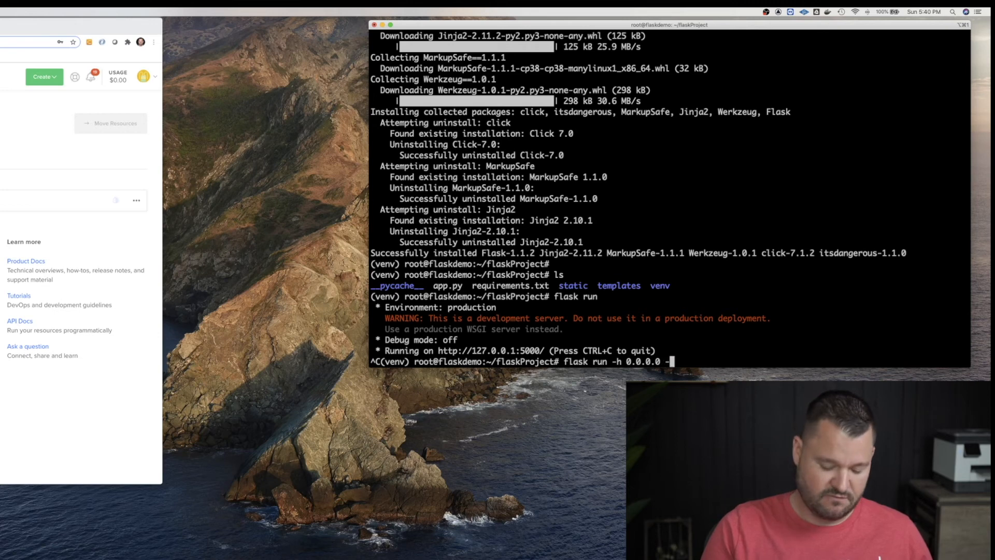
{"action": "type", "text": "-p"}
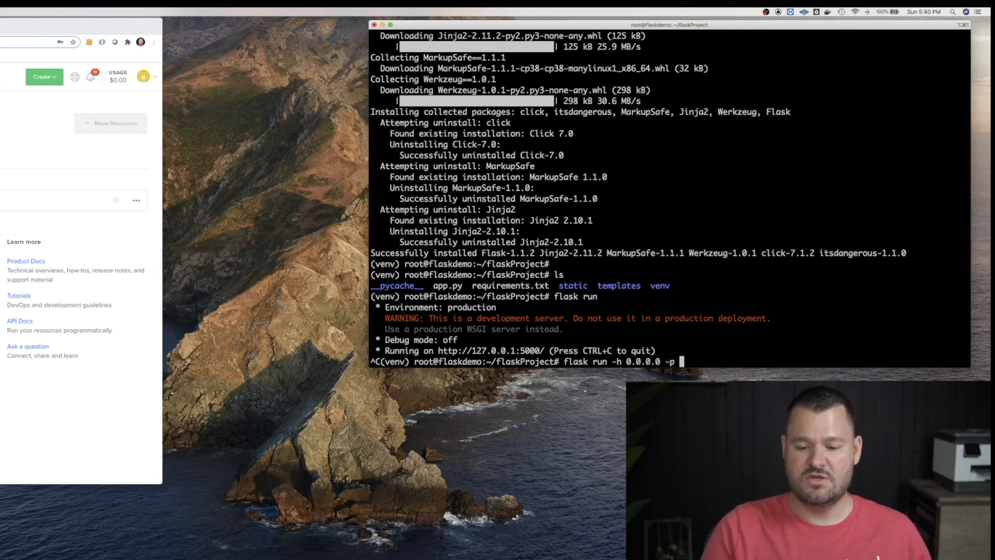
{"action": "type", "text": "80"}
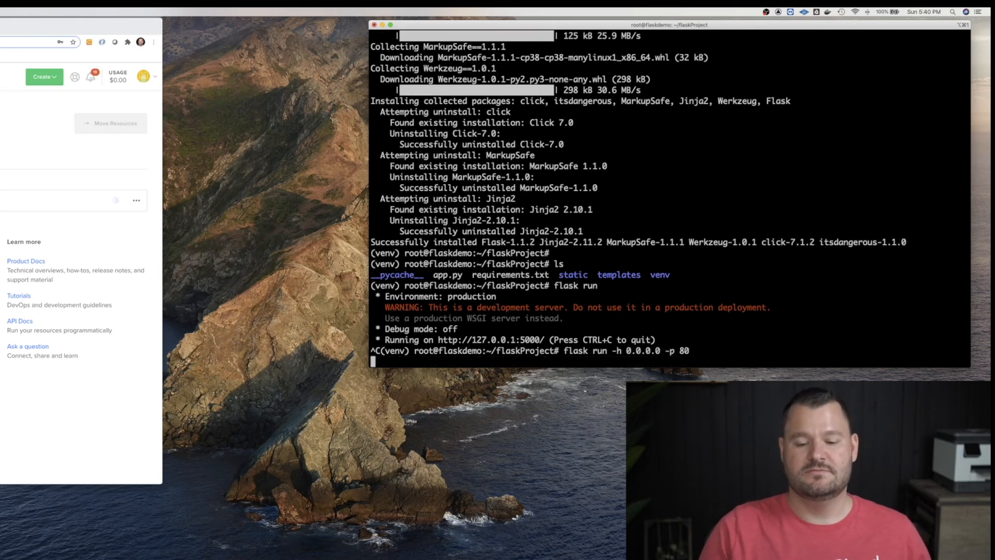
{"action": "key", "text": "Return"}
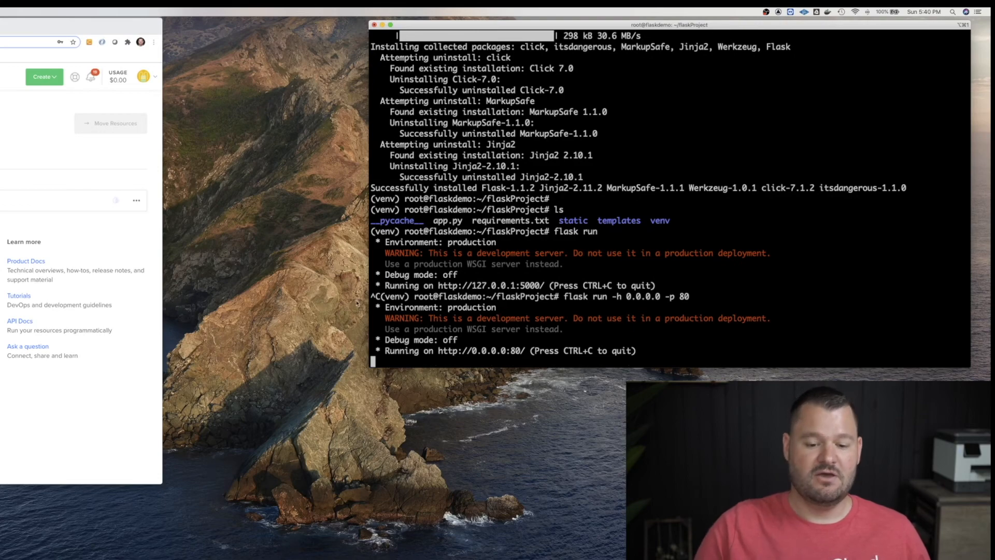